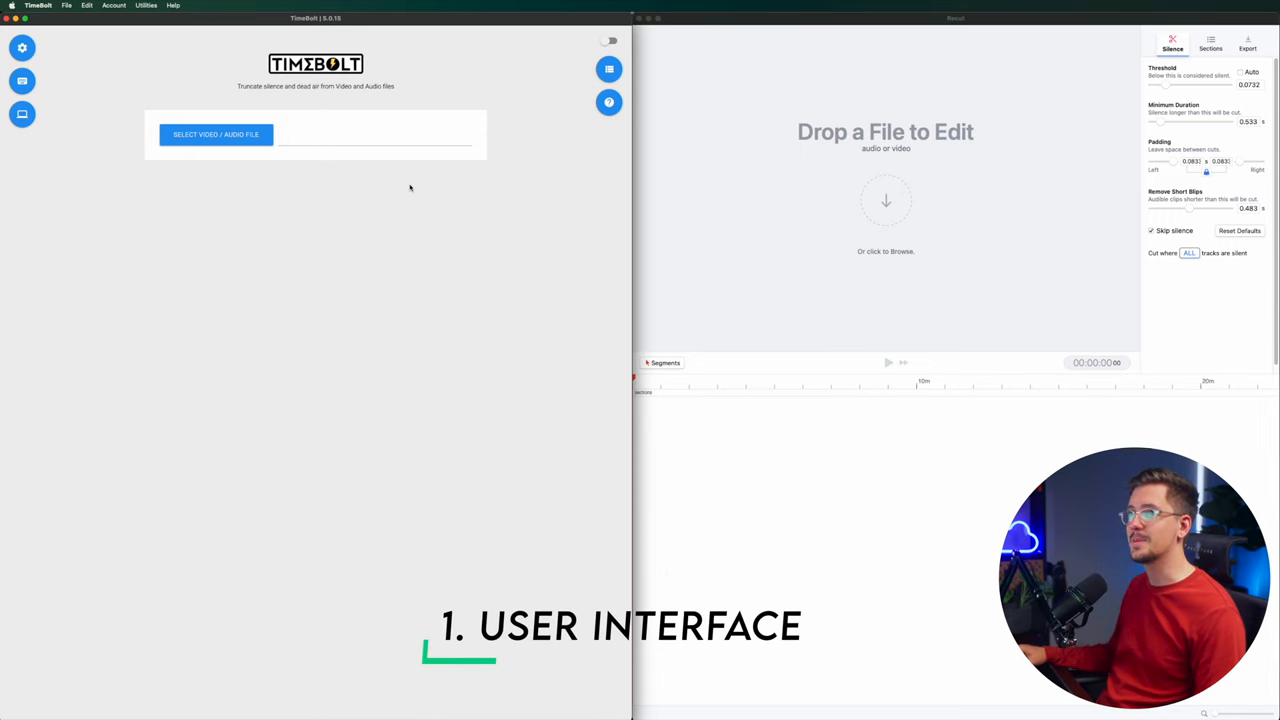
mouse_move(353, 244)
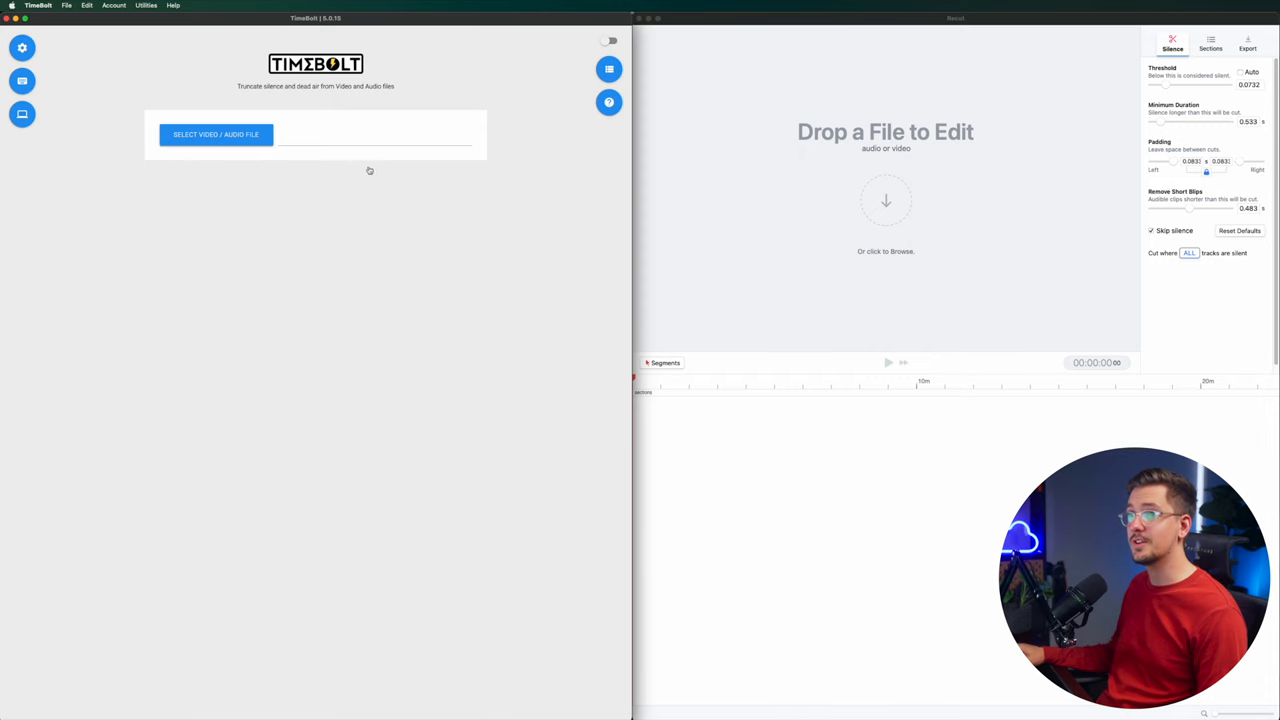
Open TimeBolt's file browser to choose a clip from the ErgoTune folder.
click(216, 134)
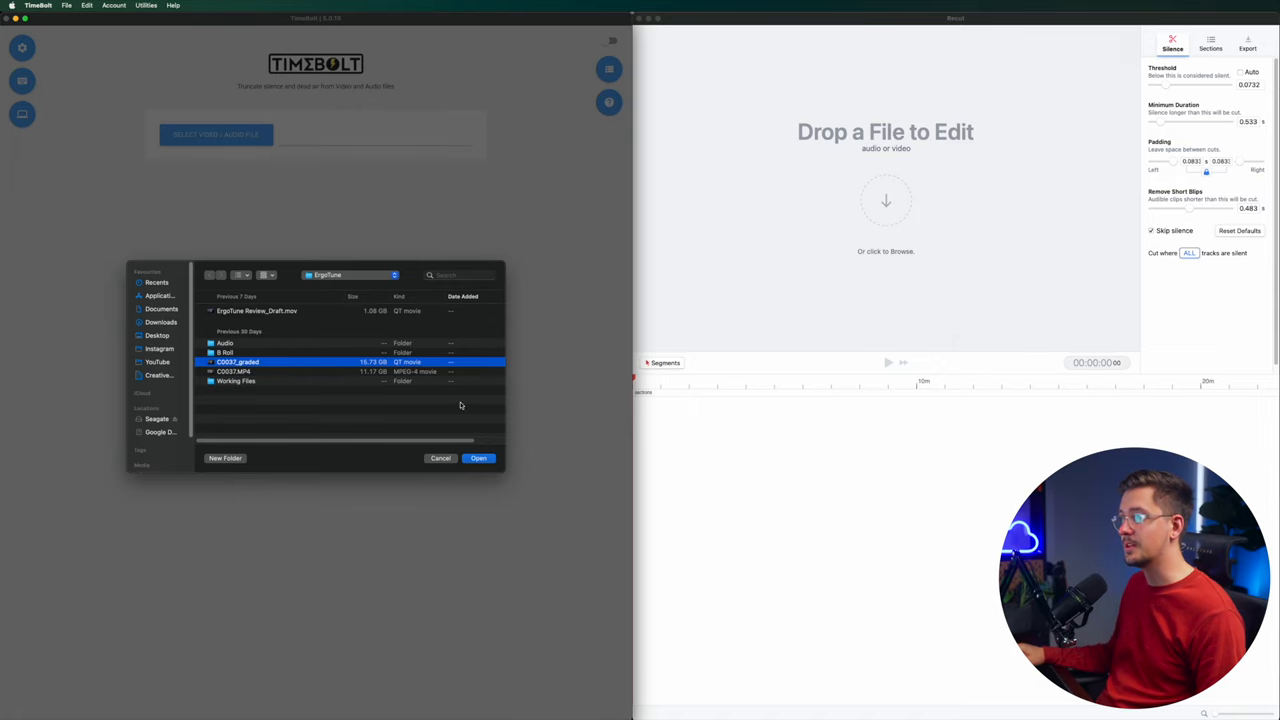
Load C0037_graded.mov into TimeBolt for silence detection.
click(478, 458)
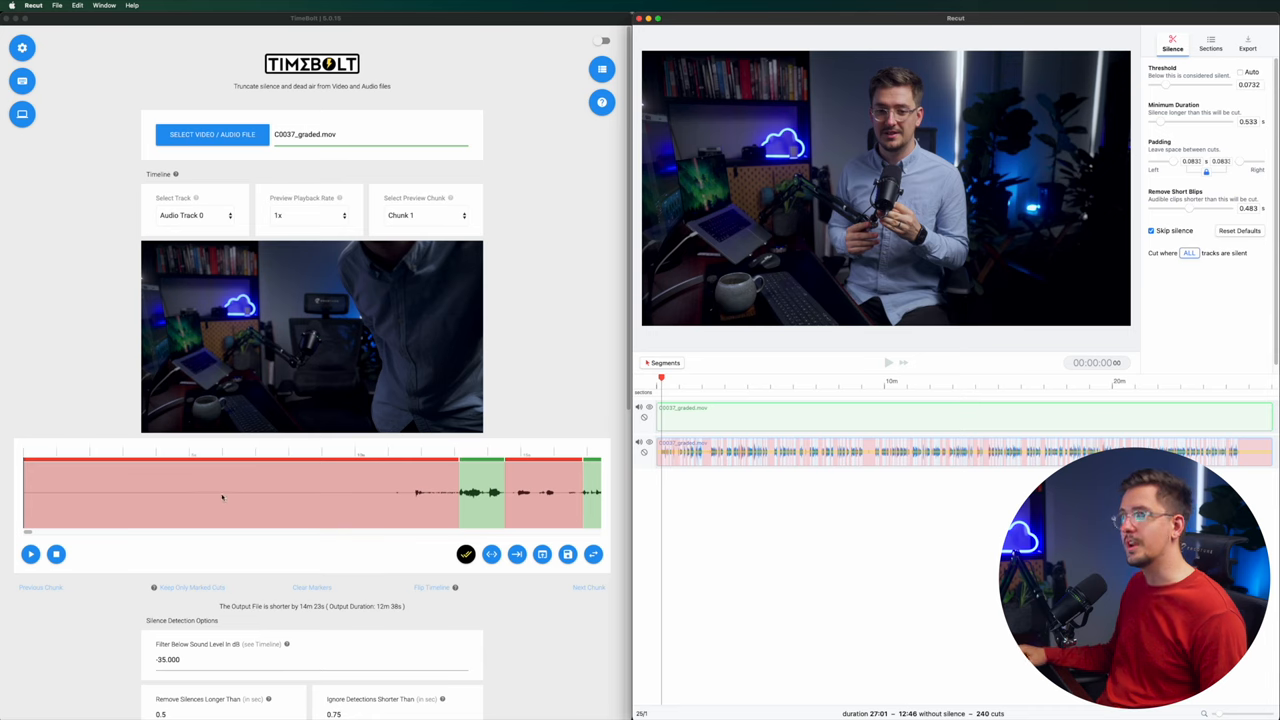
mouse_move(298, 388)
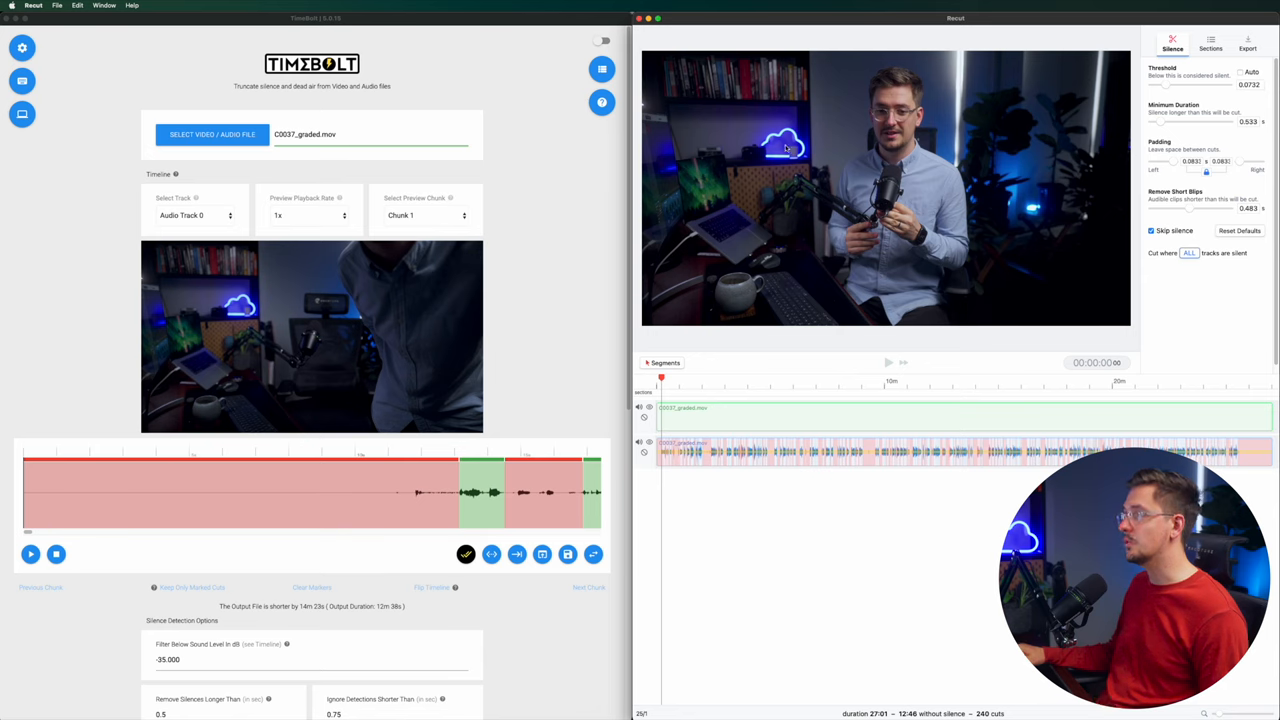
mouse_move(1197, 63)
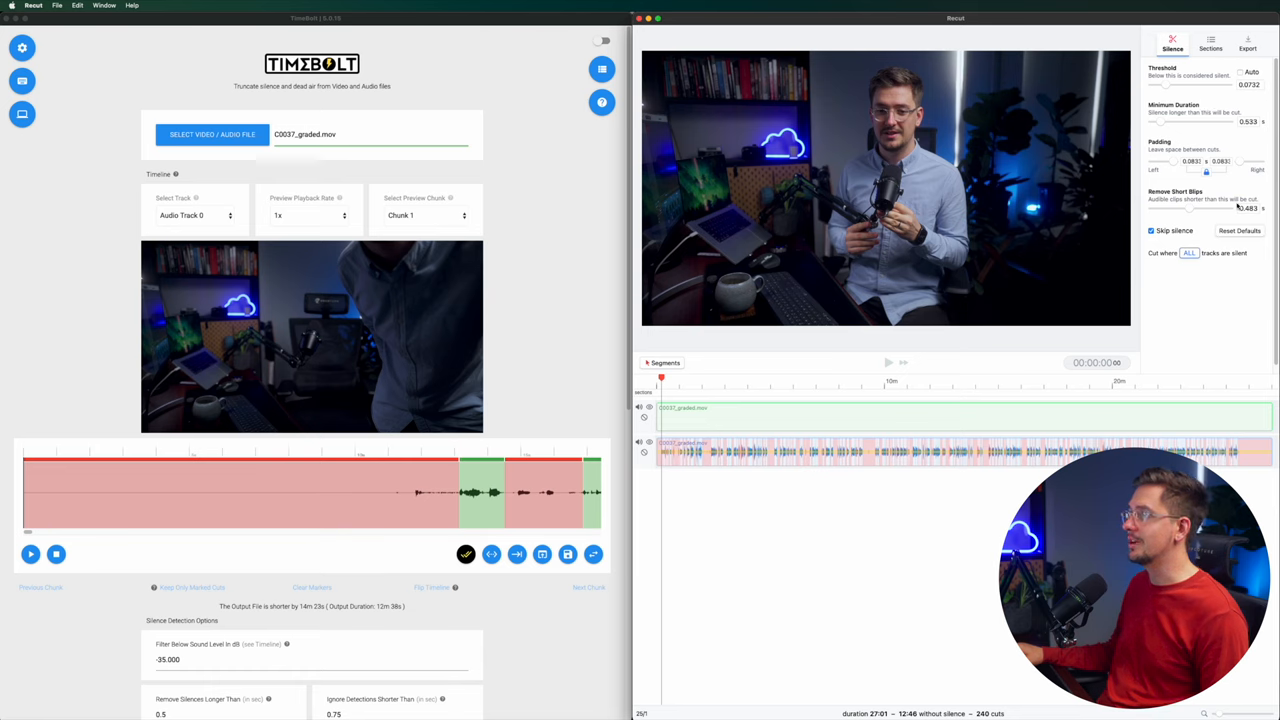
Review Recut's Sections and Export options, then scroll to TimeBolt's rendering options.
click(1210, 44)
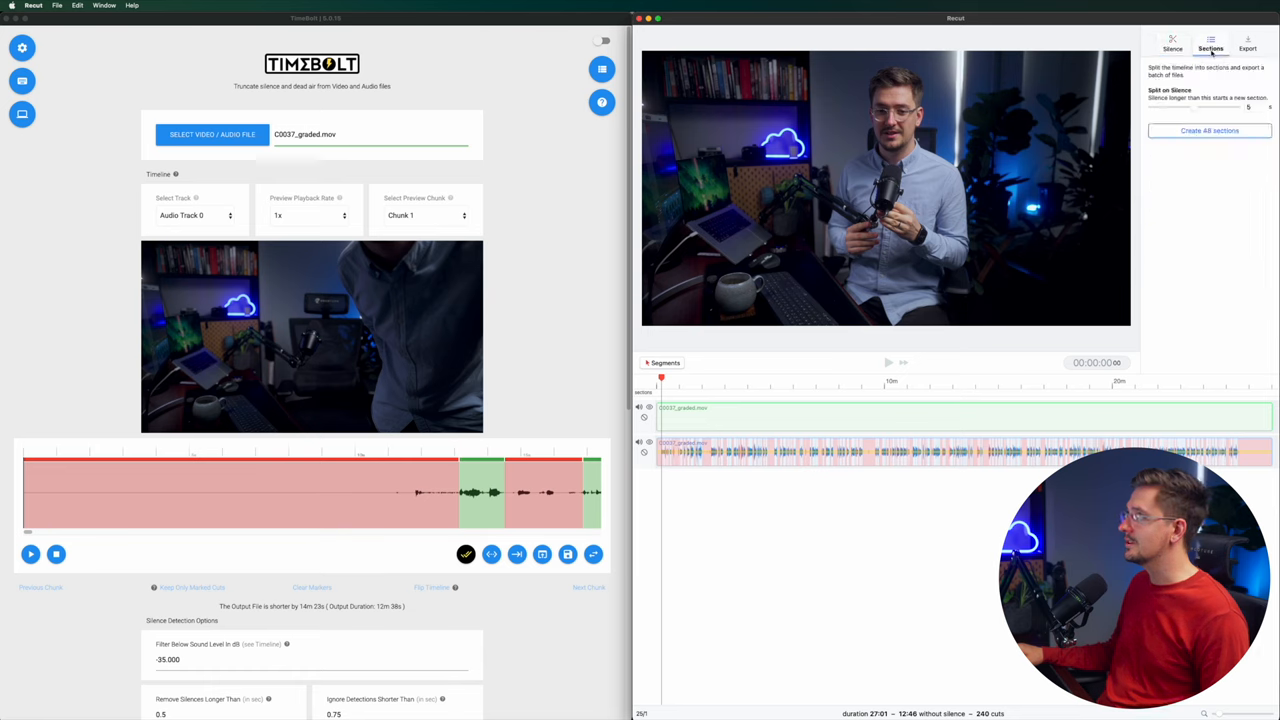
click(1247, 42)
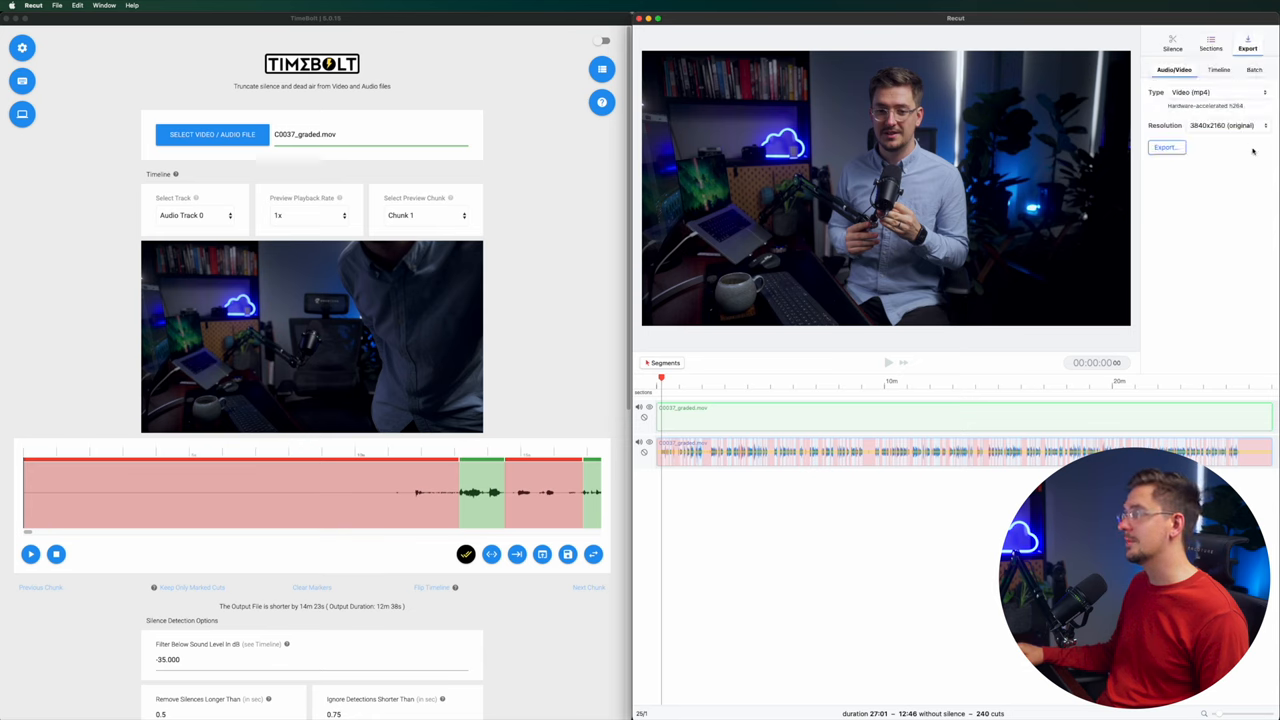
click(1172, 44)
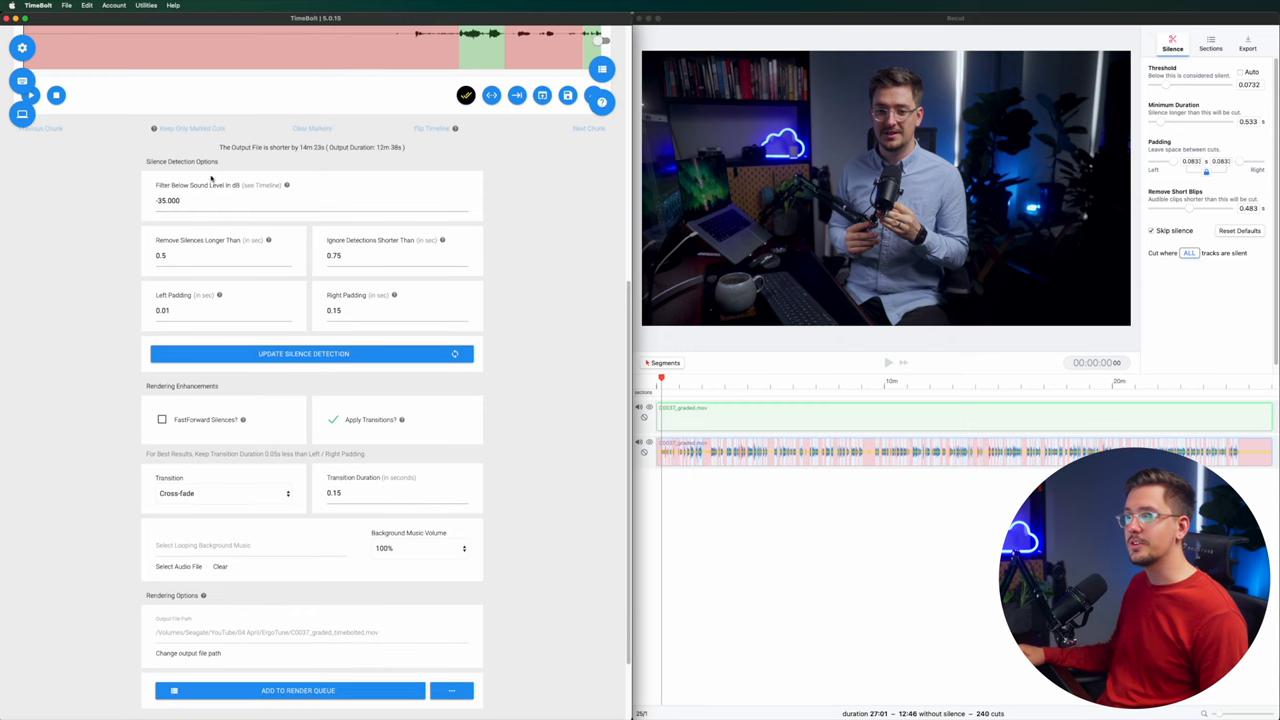
scroll(down, 3)
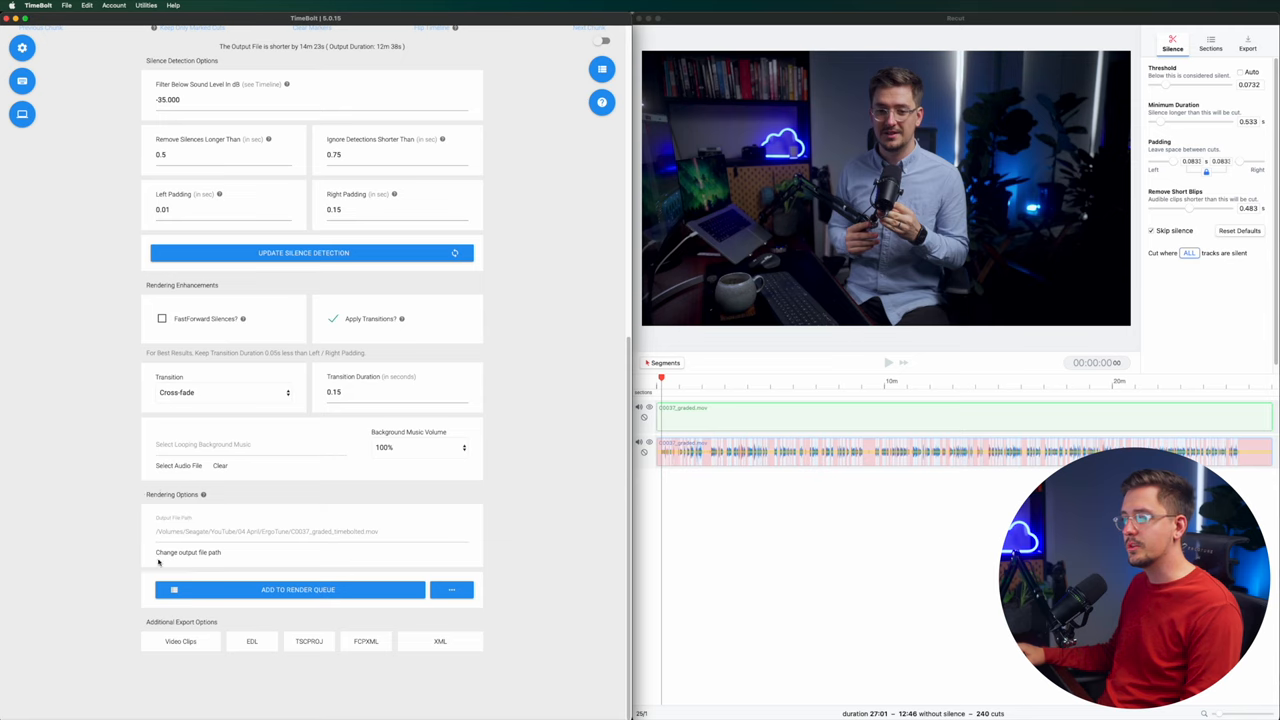
mouse_move(1028, 145)
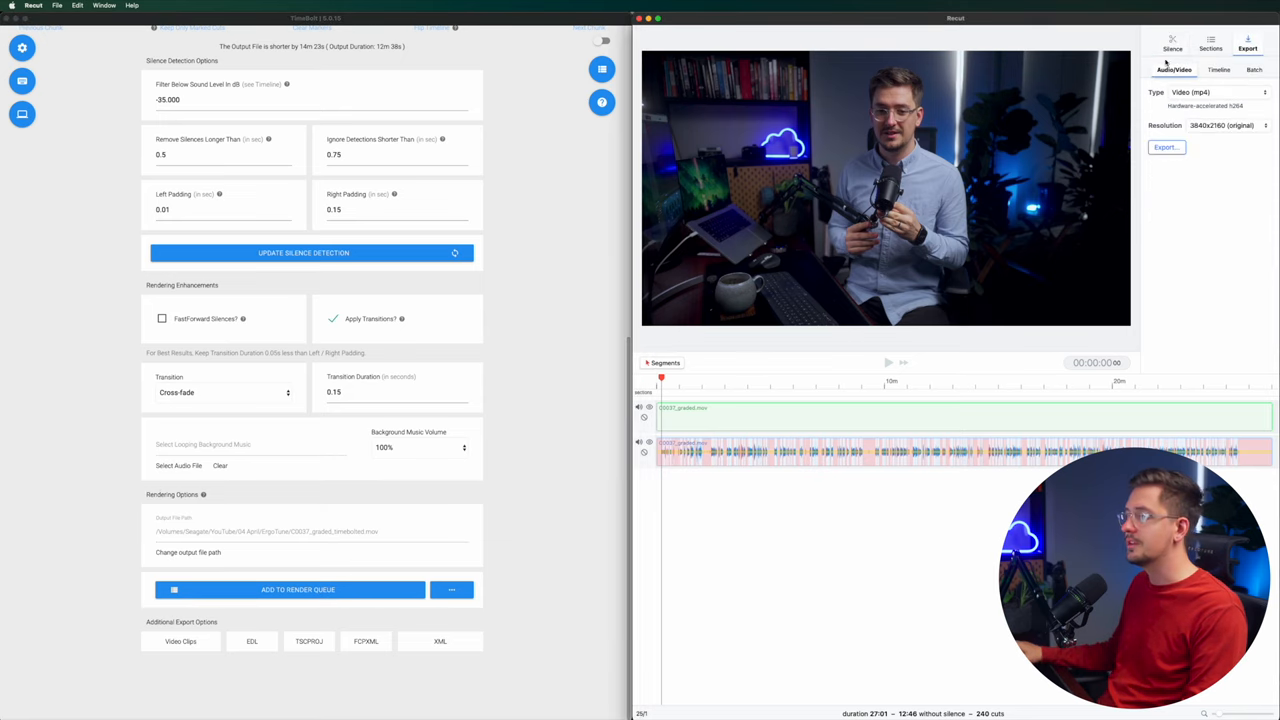
Return to Recut's Silence settings and play TimeBolt's preview to watch the detected cuts.
click(1172, 43)
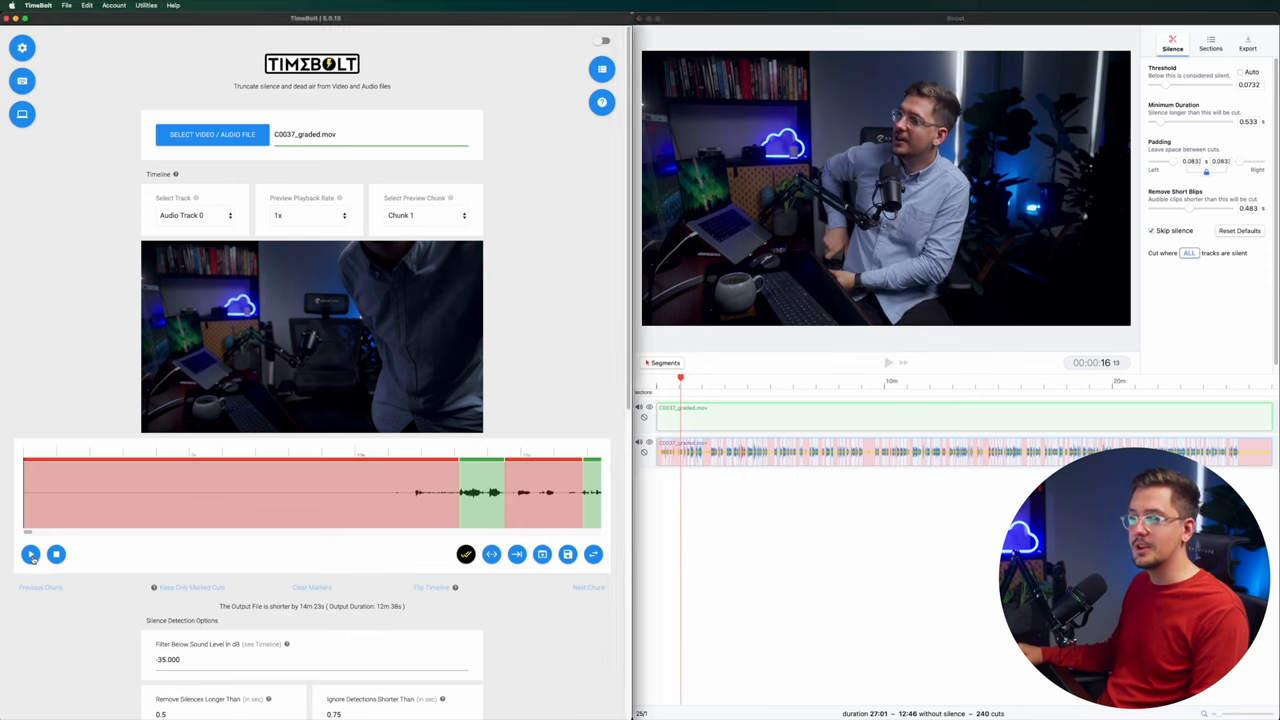
click(31, 554)
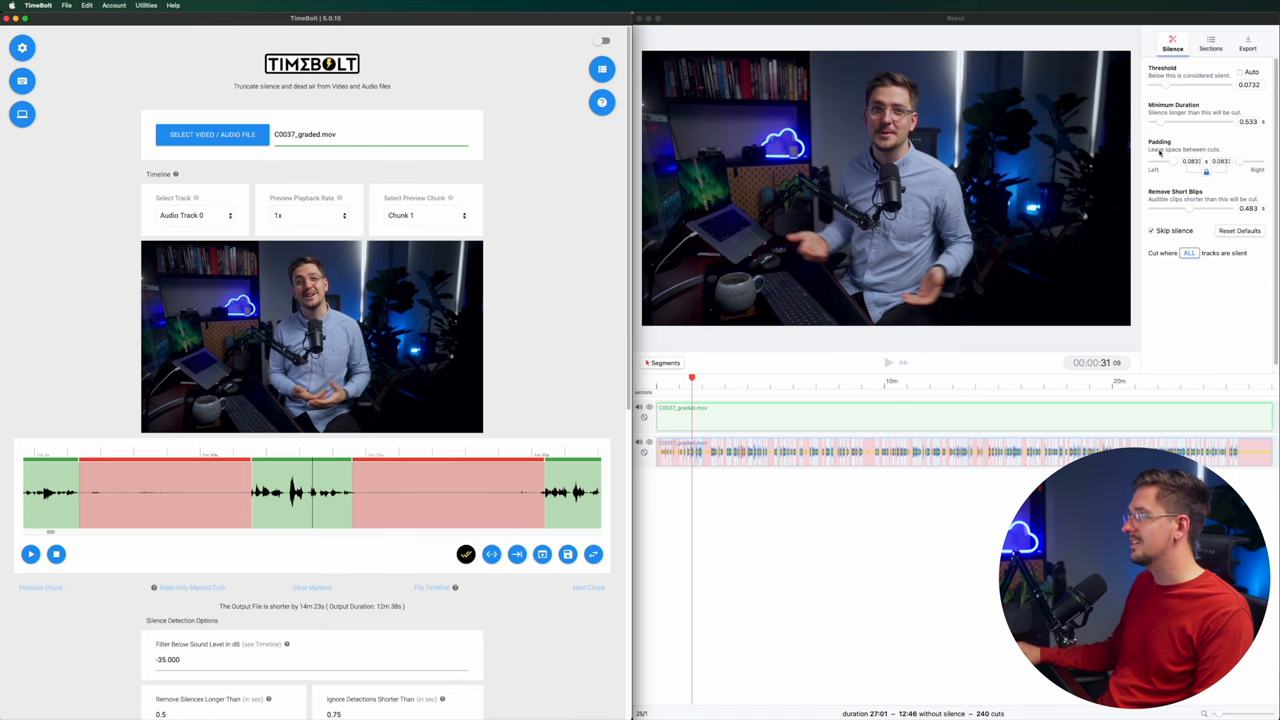
scroll(down, 3)
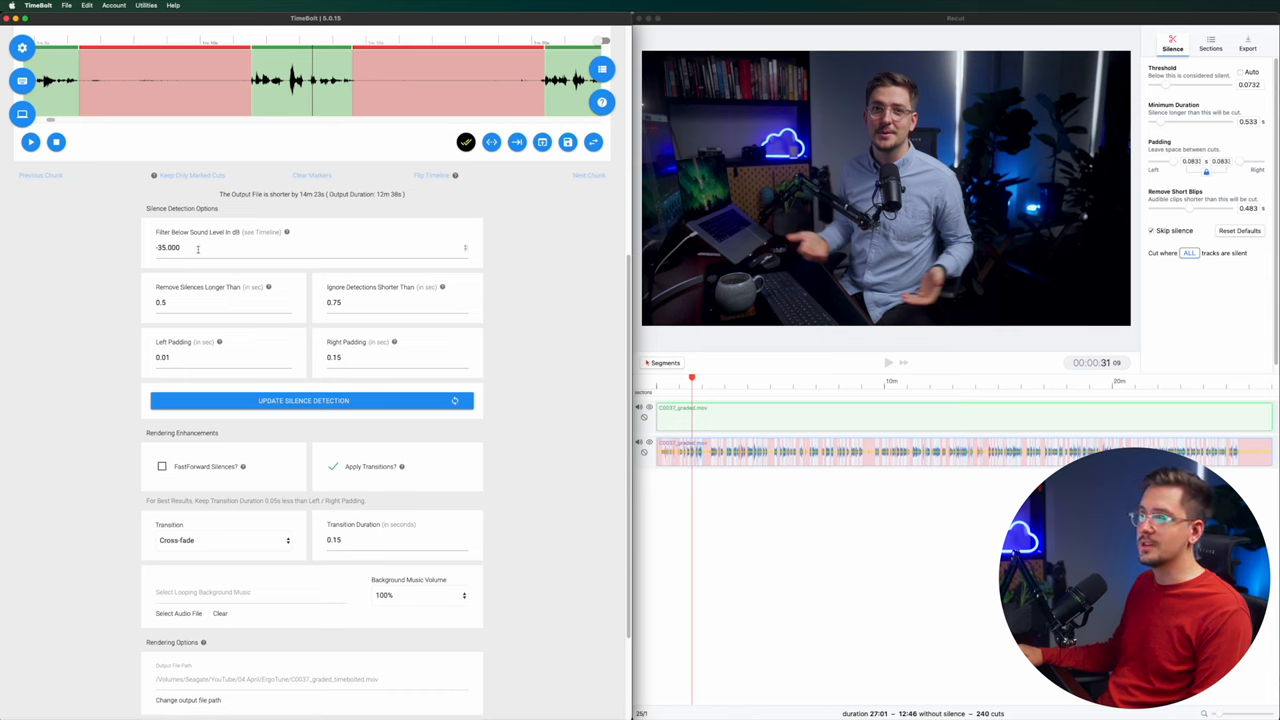
mouse_move(271, 272)
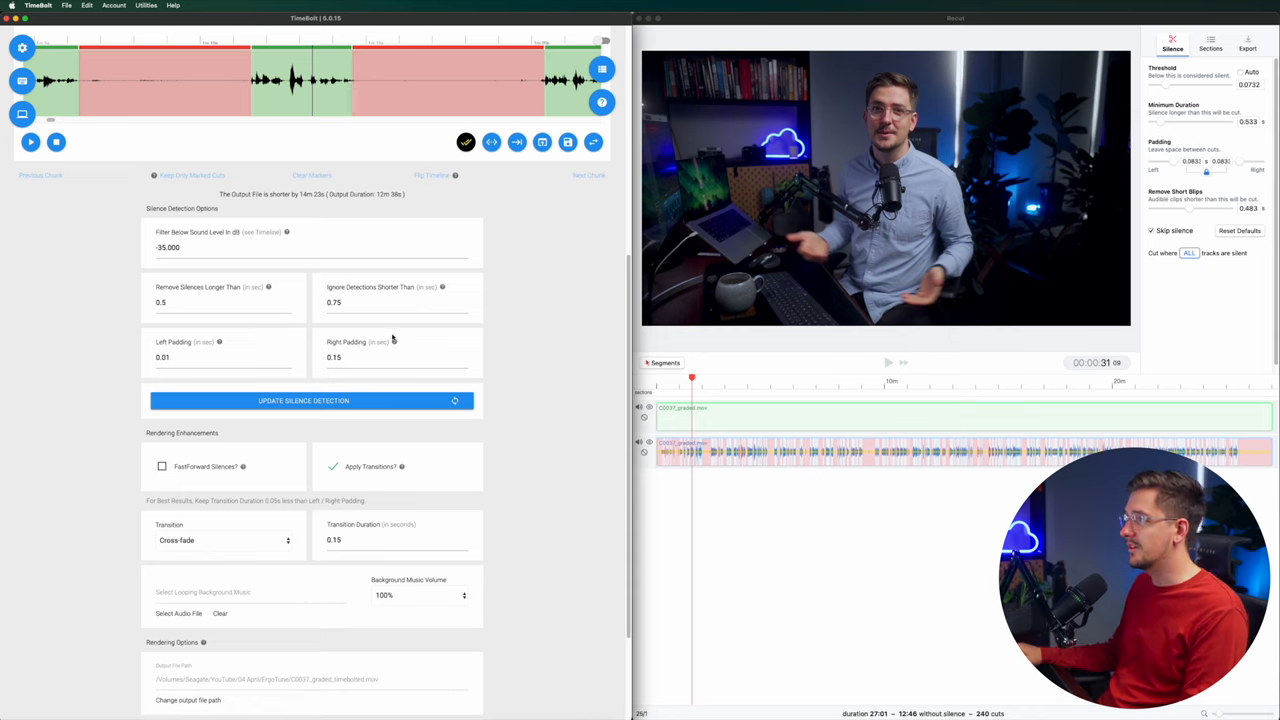
mouse_move(257, 348)
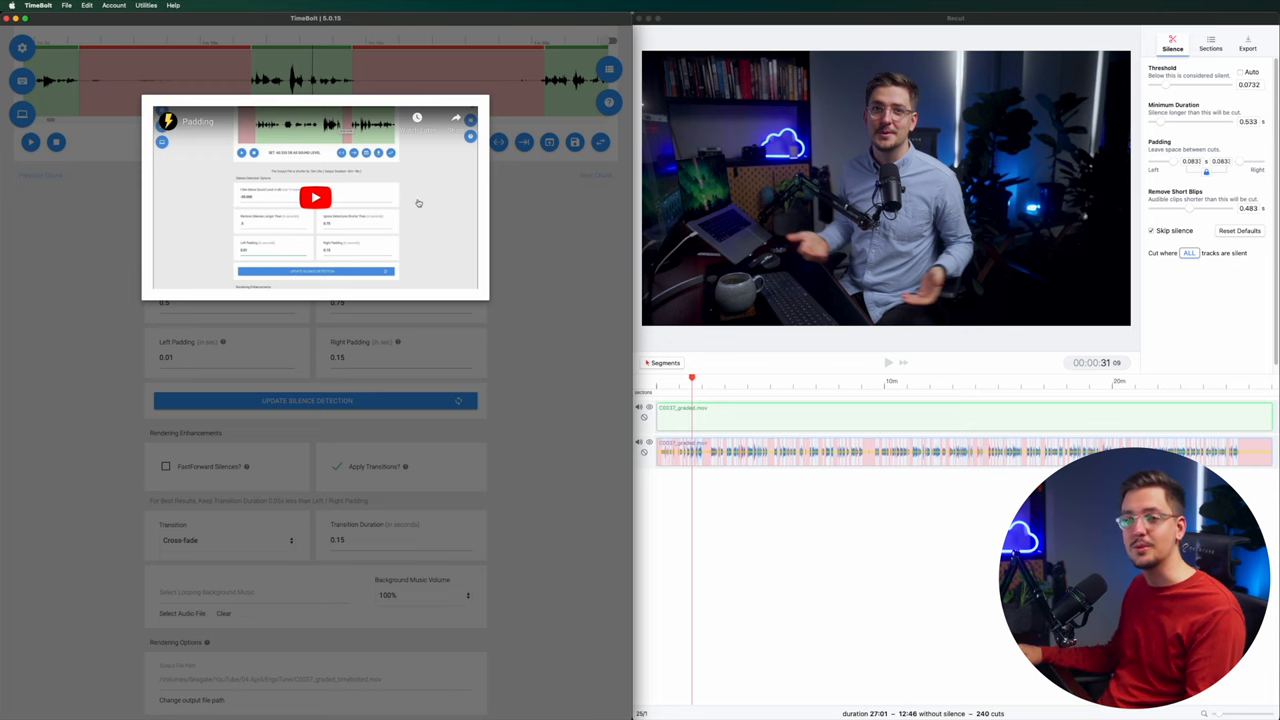
mouse_move(1163, 165)
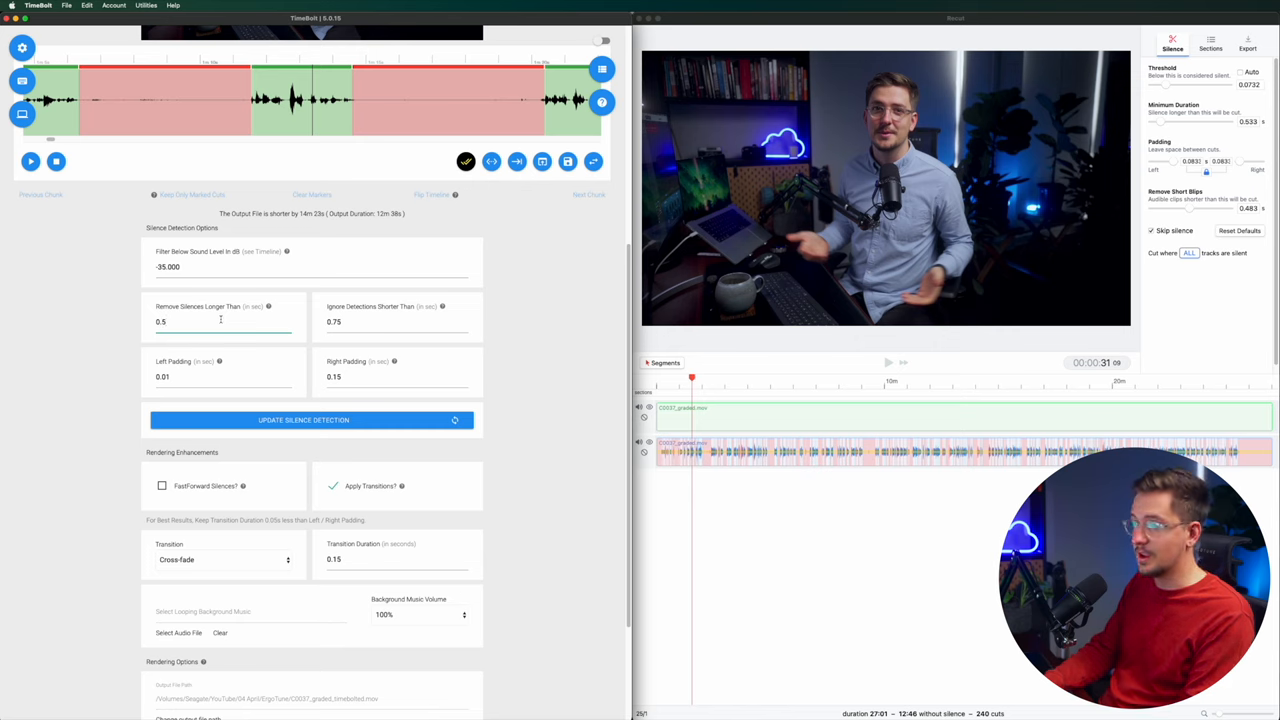
Make TimeBolt remove silences over 0.3 s, and try Recut's minimum duration slider.
text(0.3)
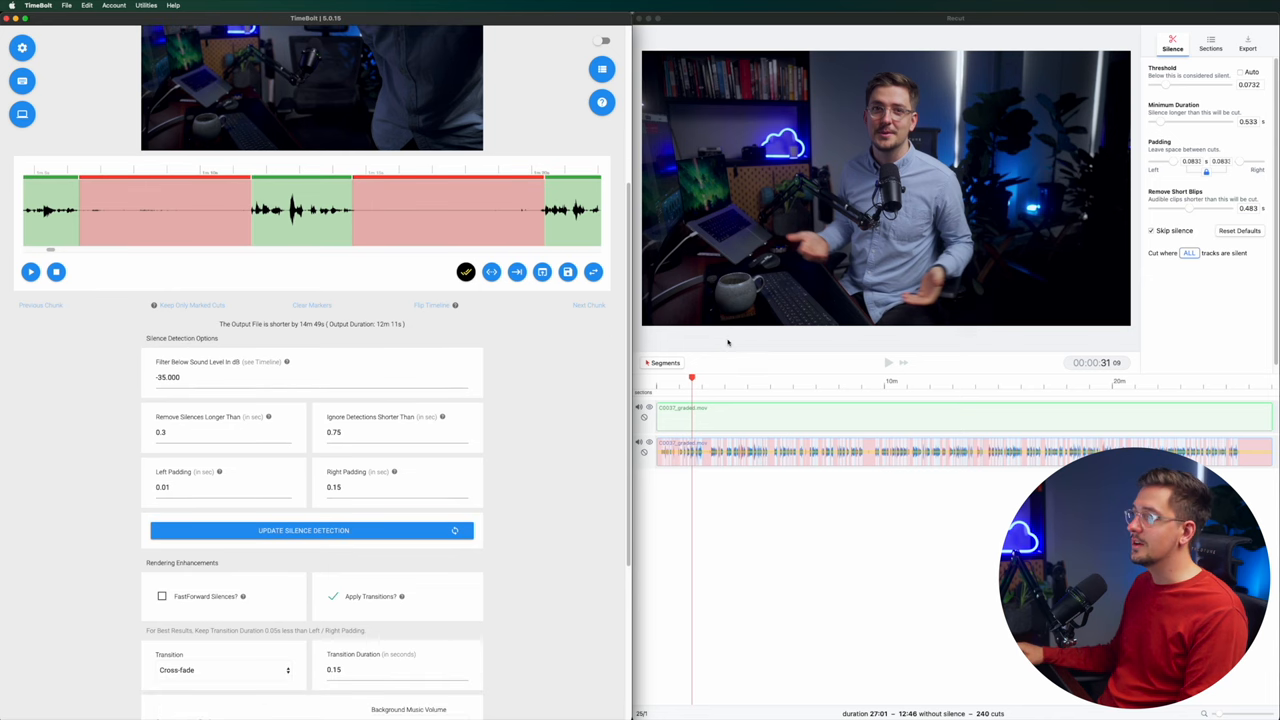
mouse_move(1024, 292)
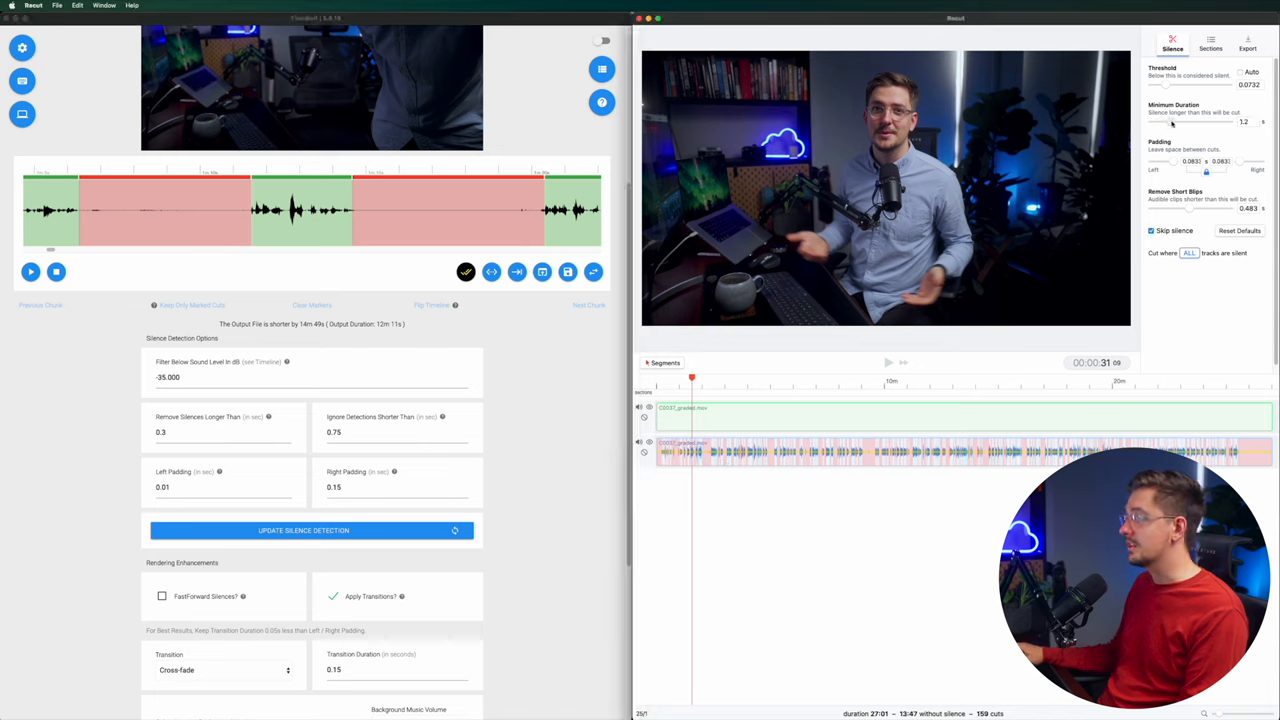
drag(1195, 121, 1210, 121)
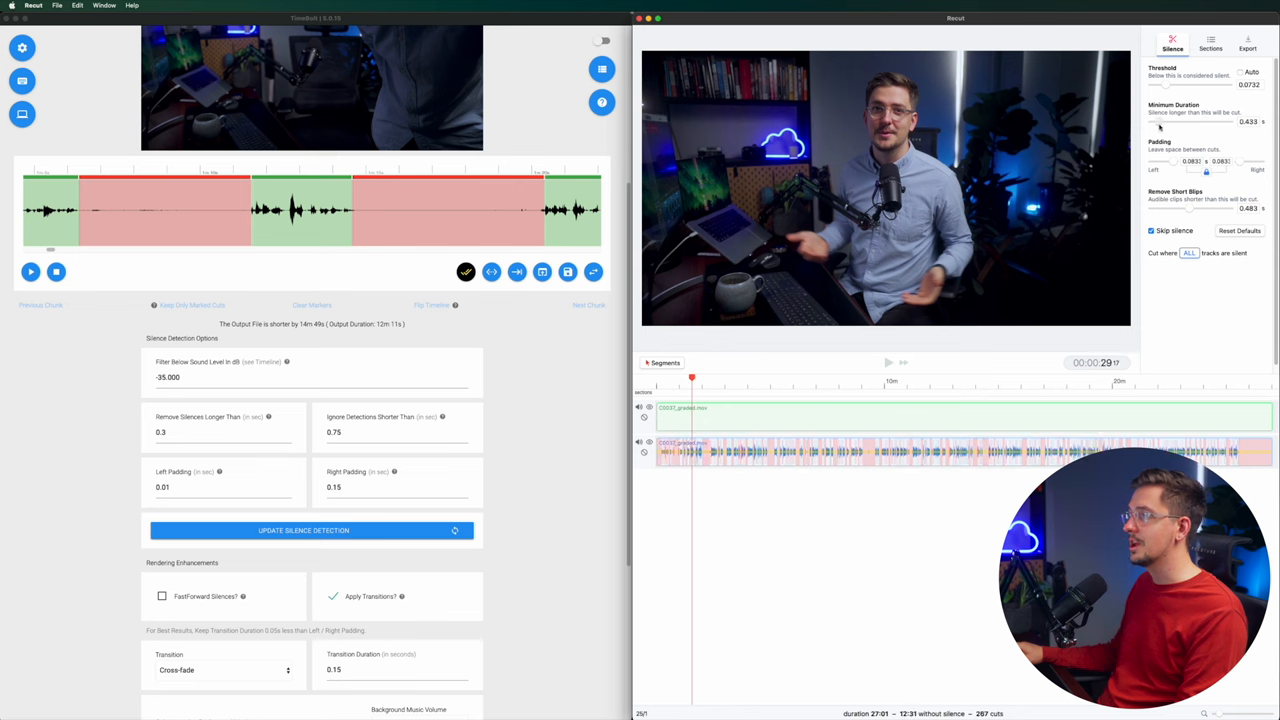
drag(1190, 122, 1210, 122)
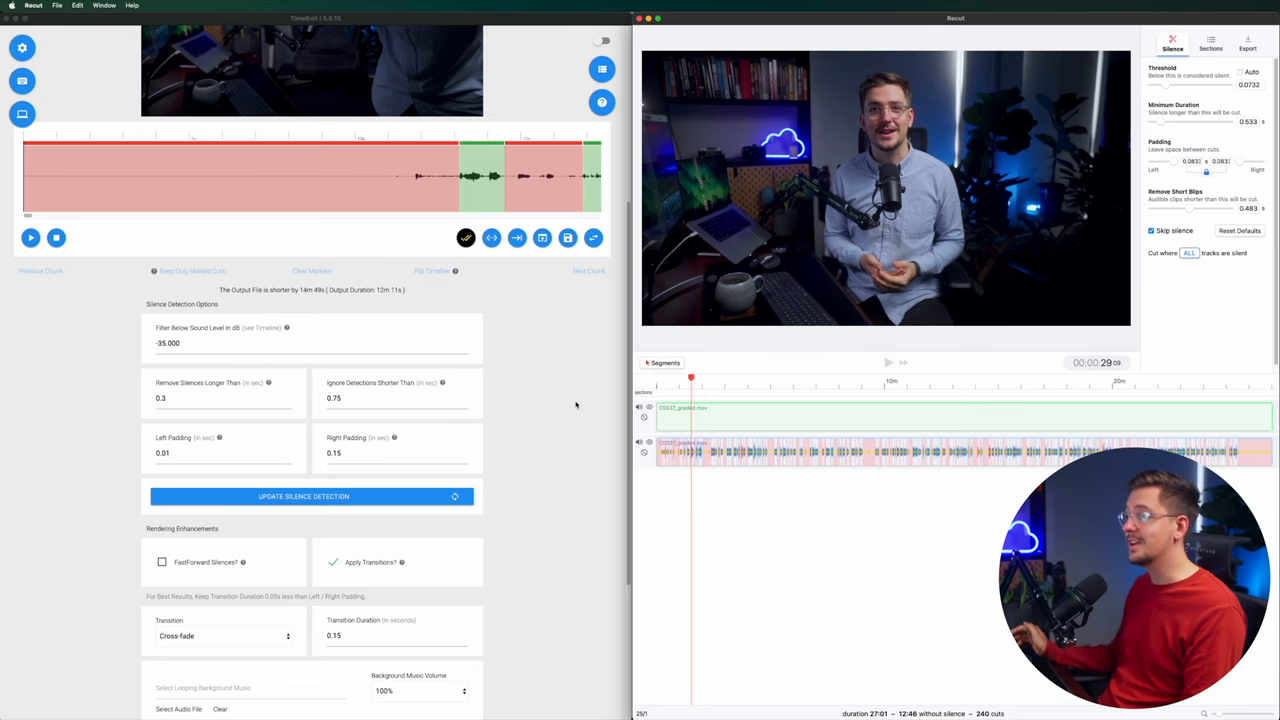
scroll(down, 3)
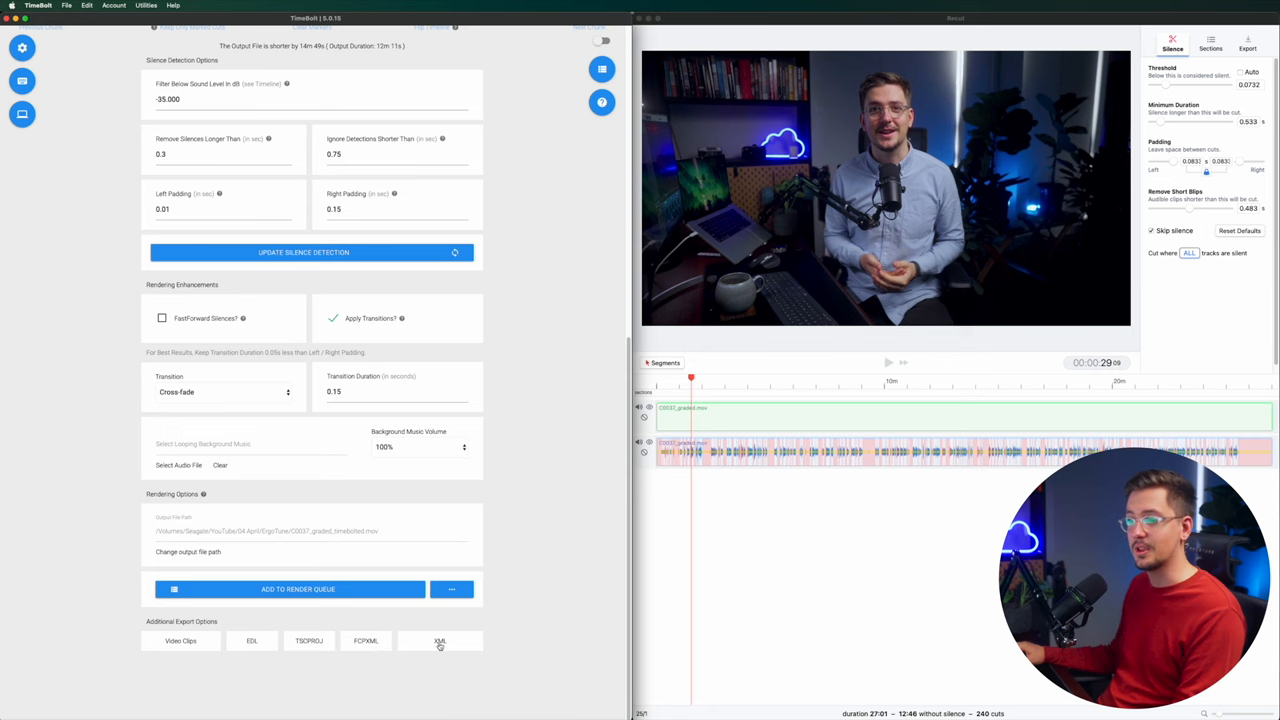
click(440, 641)
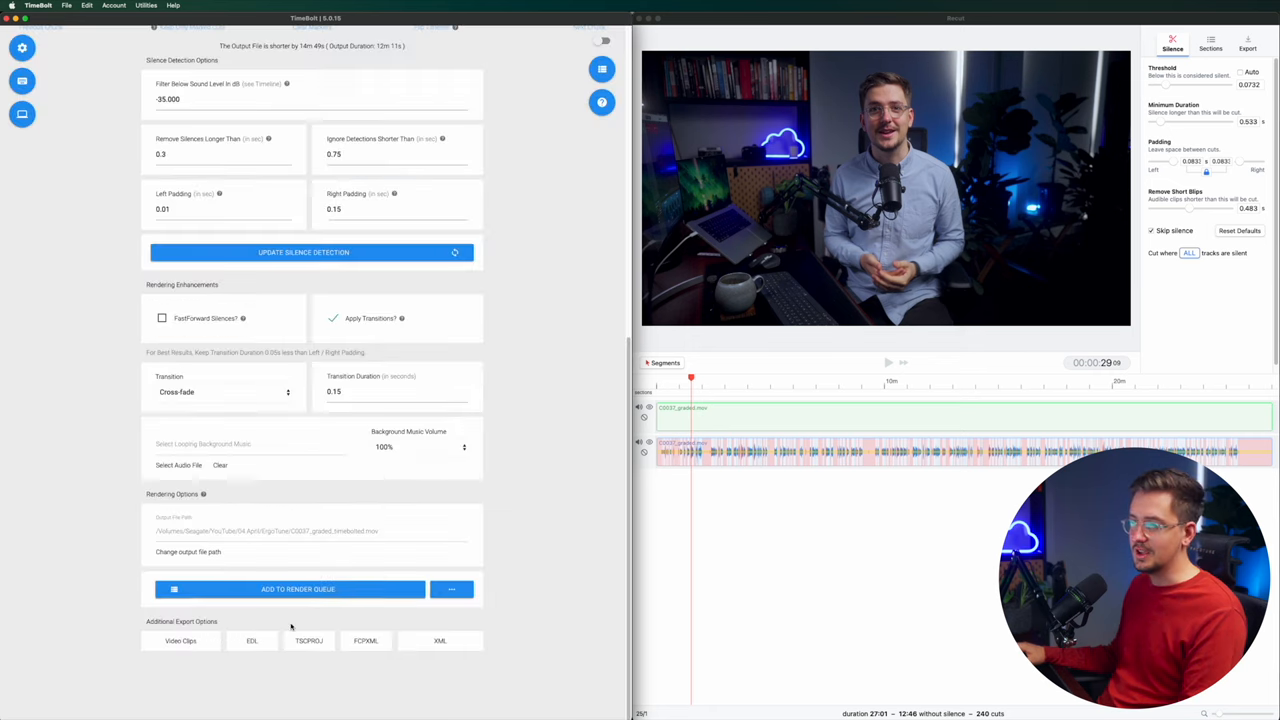
mouse_move(1065, 81)
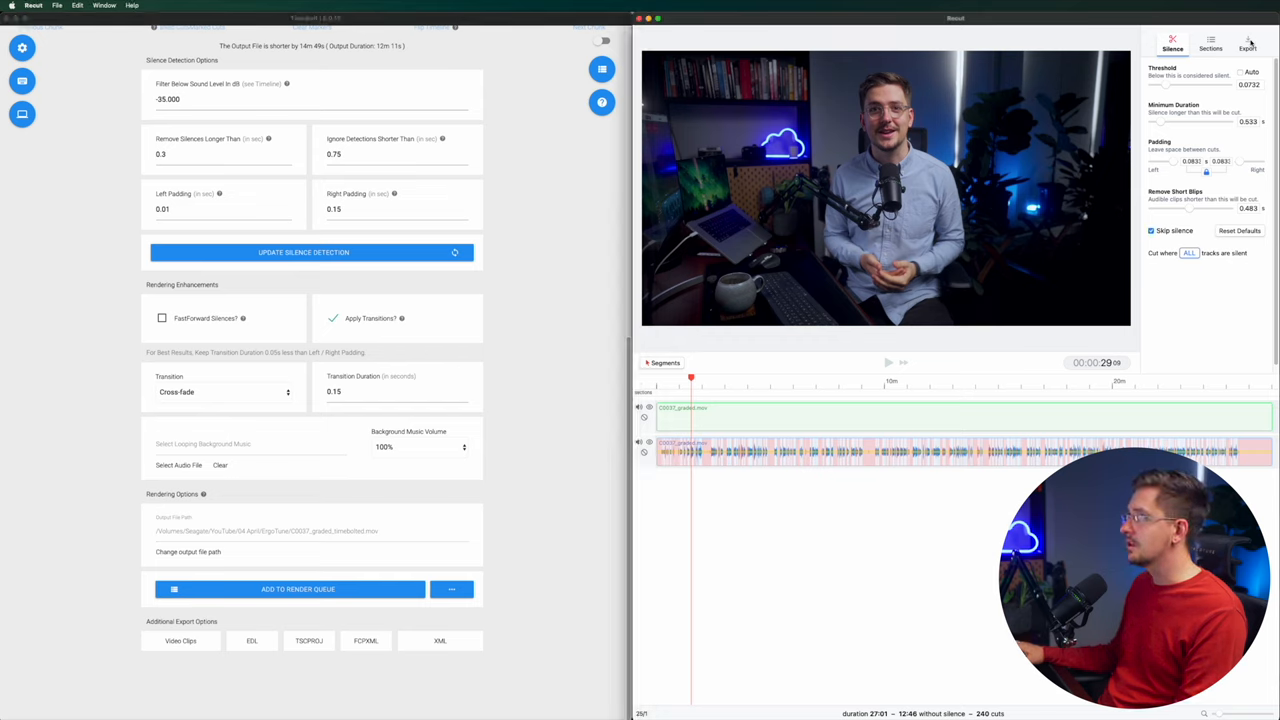
Keep Recut's export type as Video (mp4), then list the timeline export apps.
click(1247, 45)
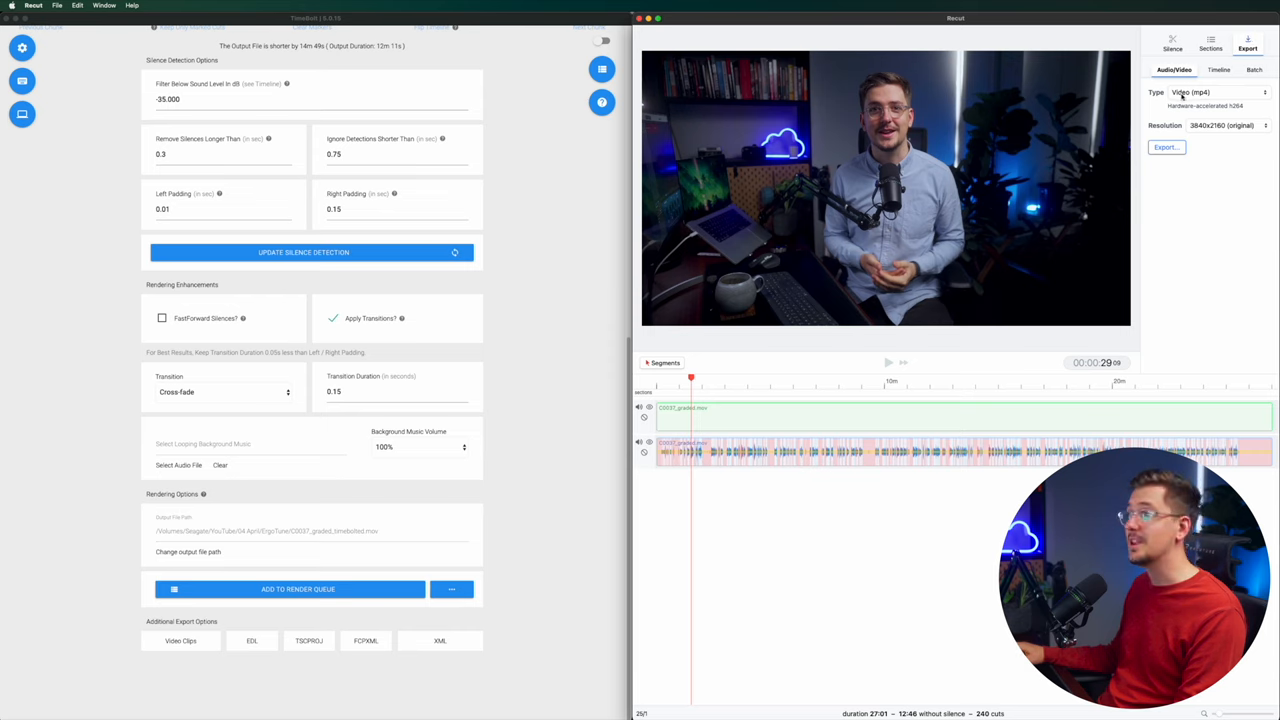
click(1200, 91)
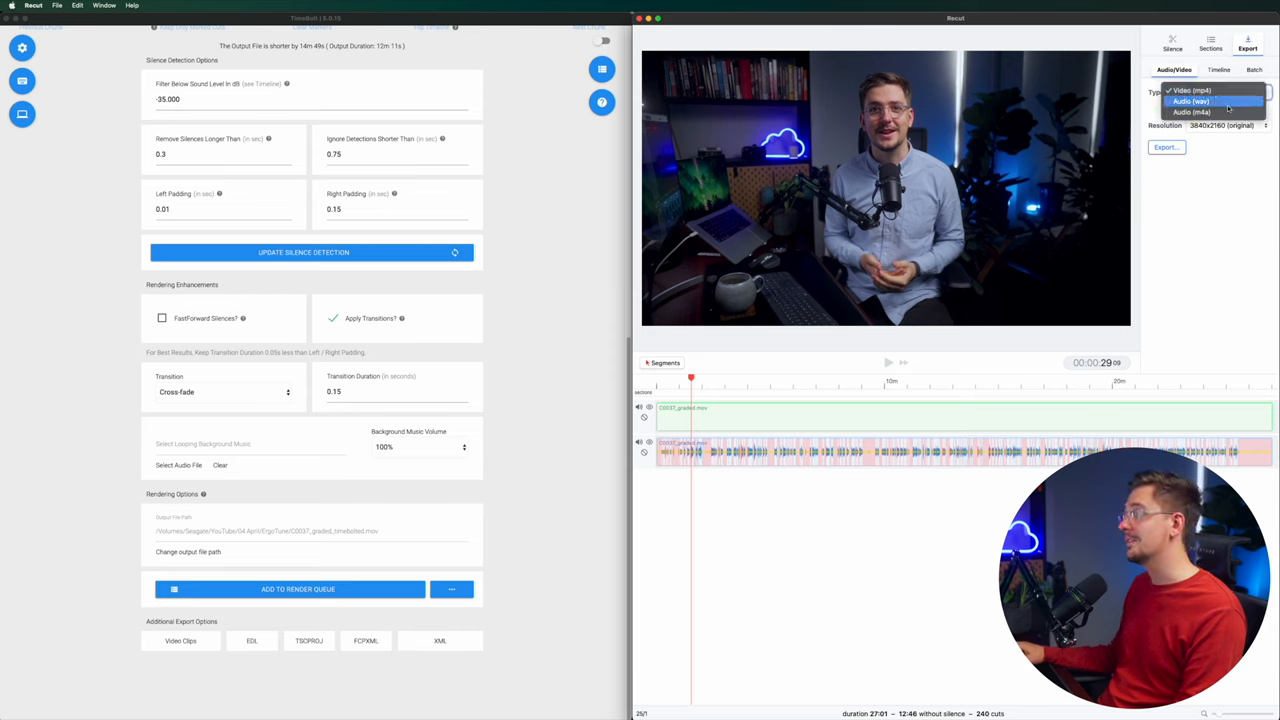
click(1191, 90)
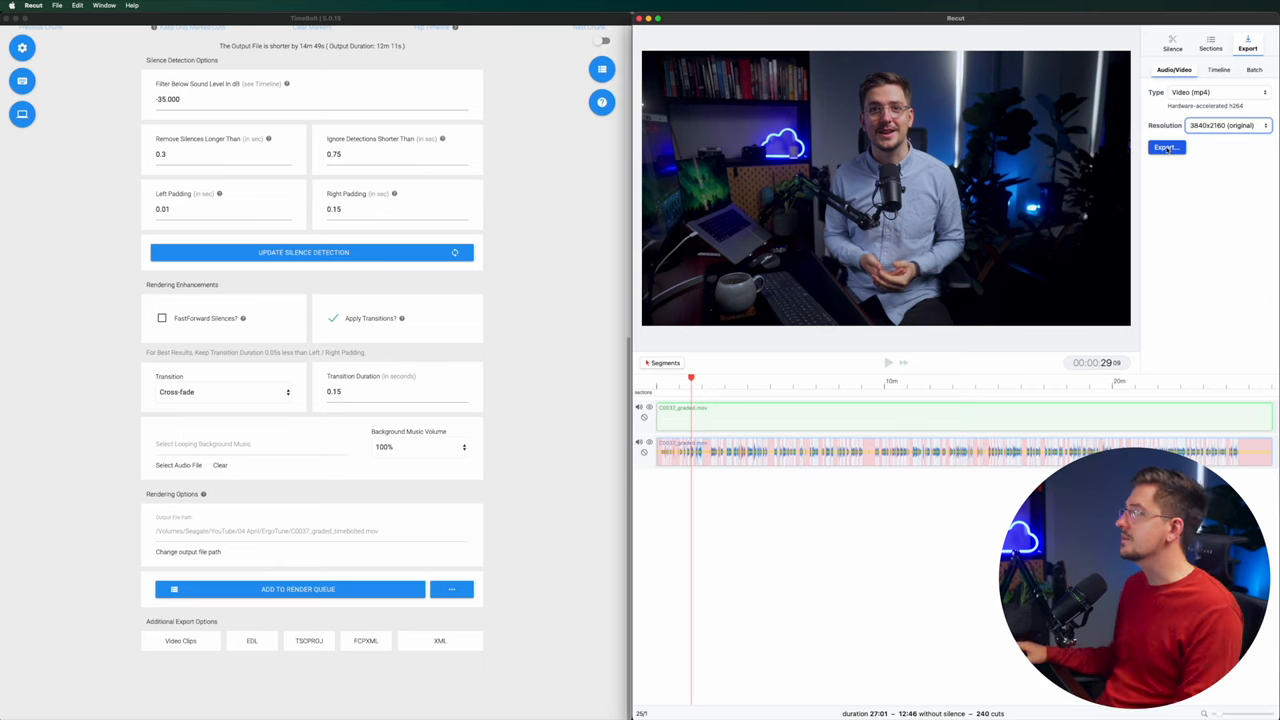
click(1218, 69)
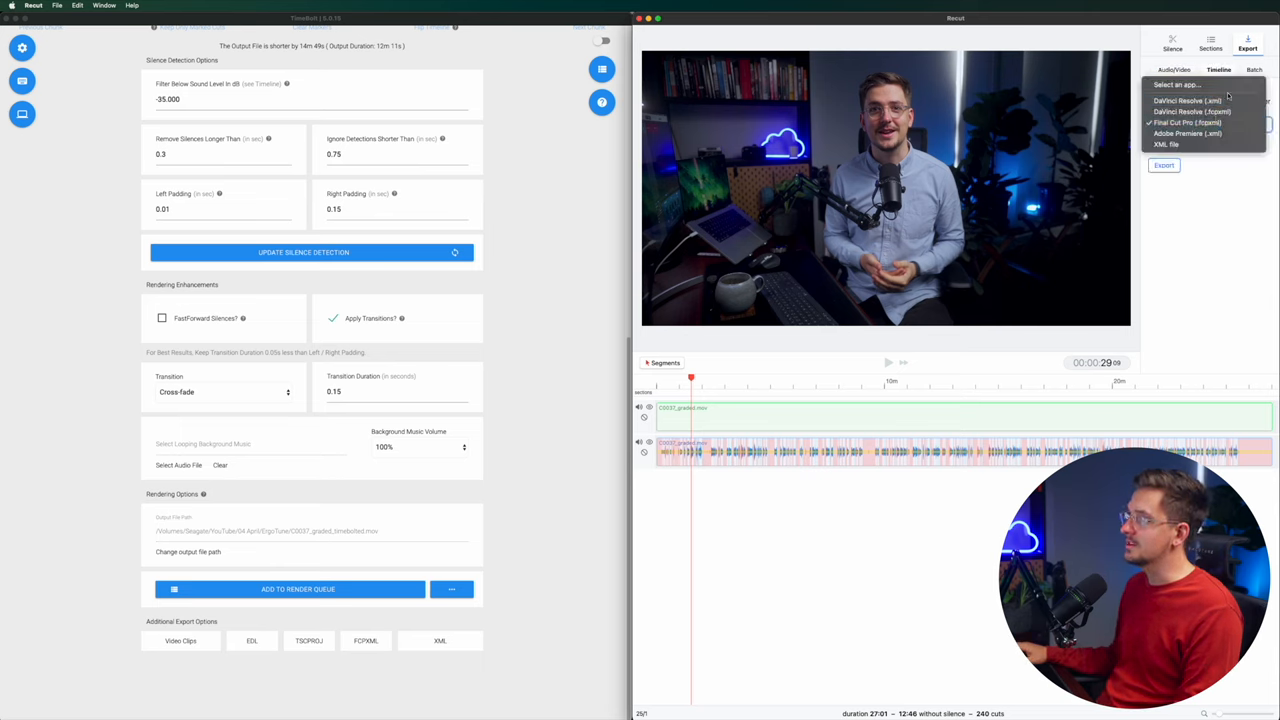
mouse_move(1190, 111)
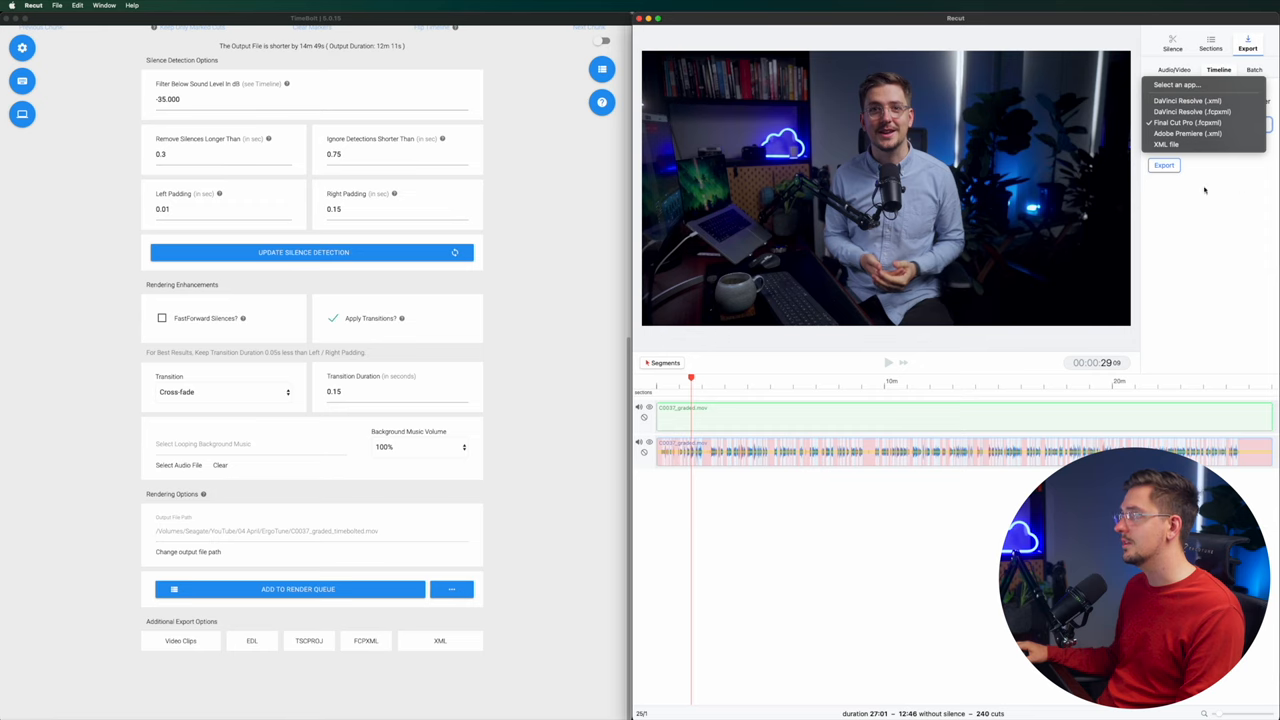
Export Recut's cut list as a Final Cut Pro (.fcpxml) timeline.
click(1163, 165)
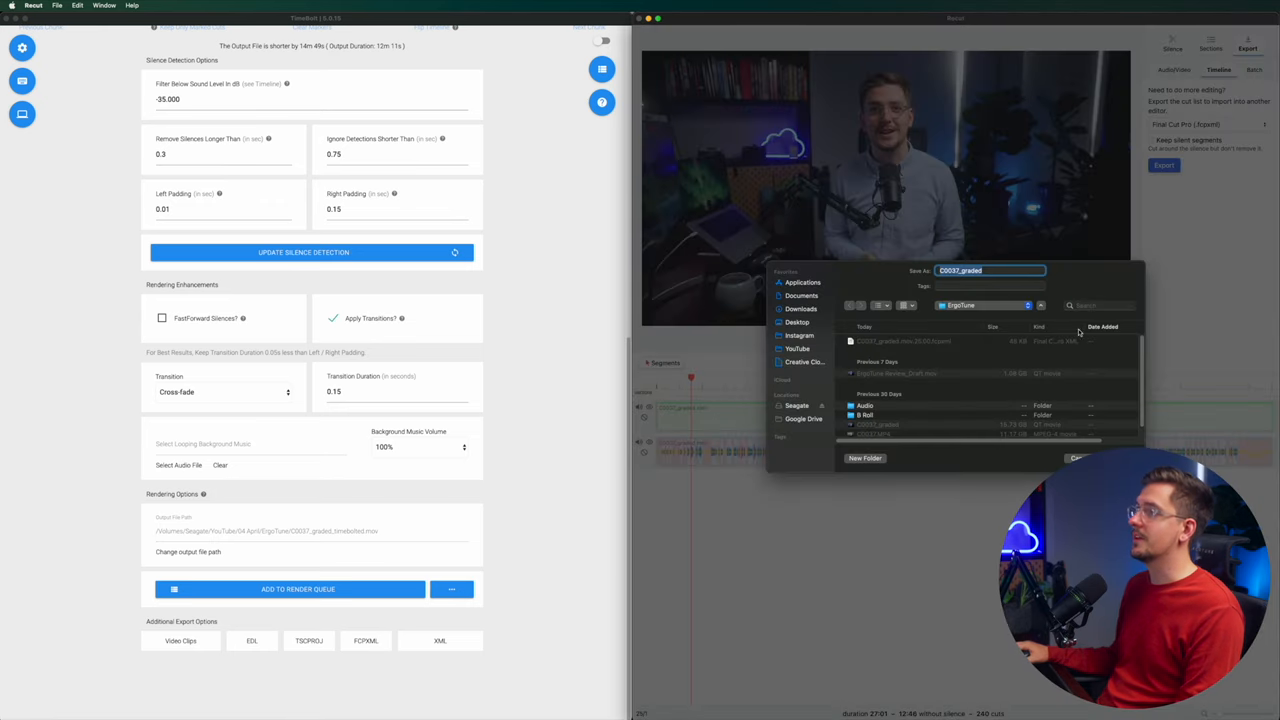
mouse_move(1079, 332)
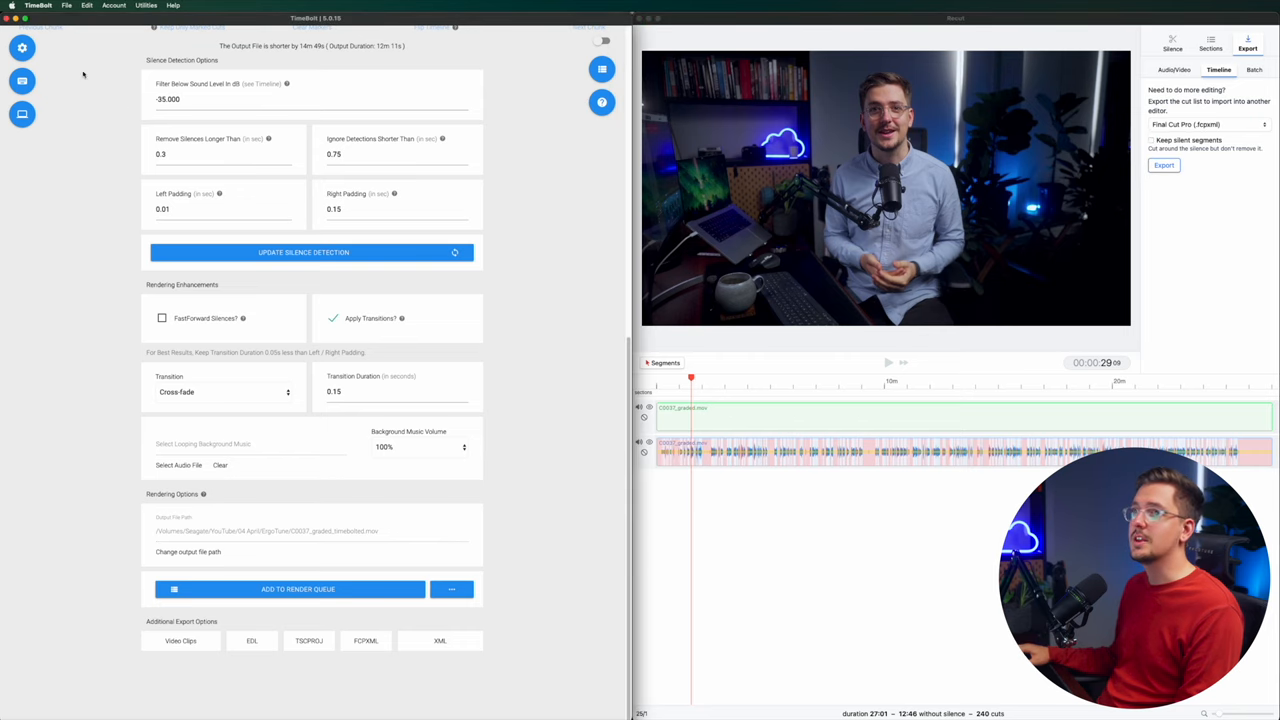
click(22, 47)
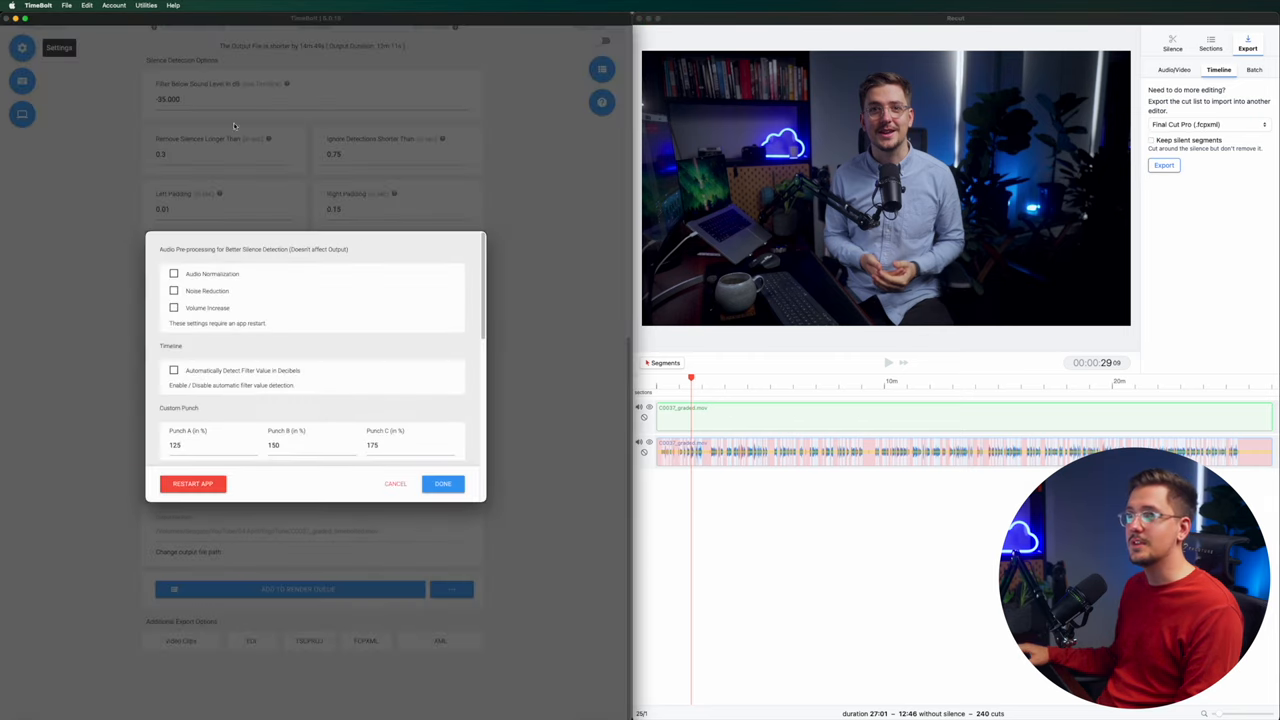
scroll(down, 3)
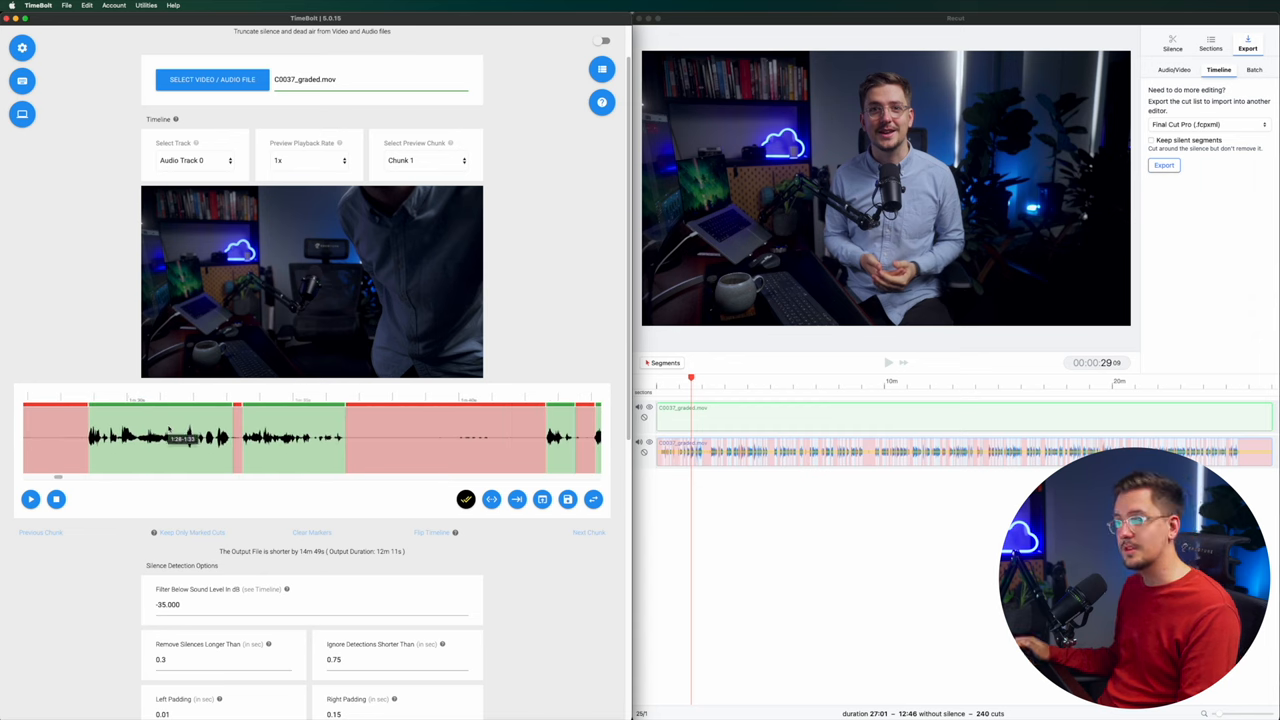
Lower TimeBolt's silence threshold on the waveform to about -28.6 dB.
click(153, 410)
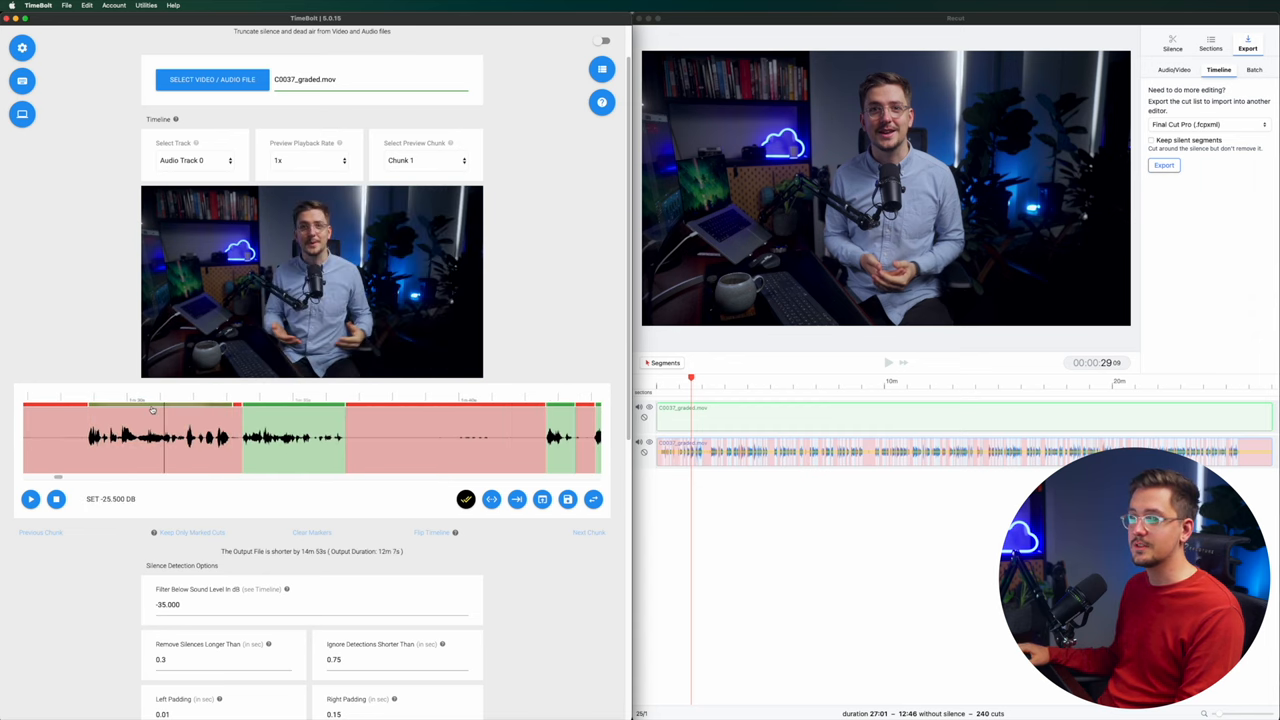
drag(150, 410, 278, 410)
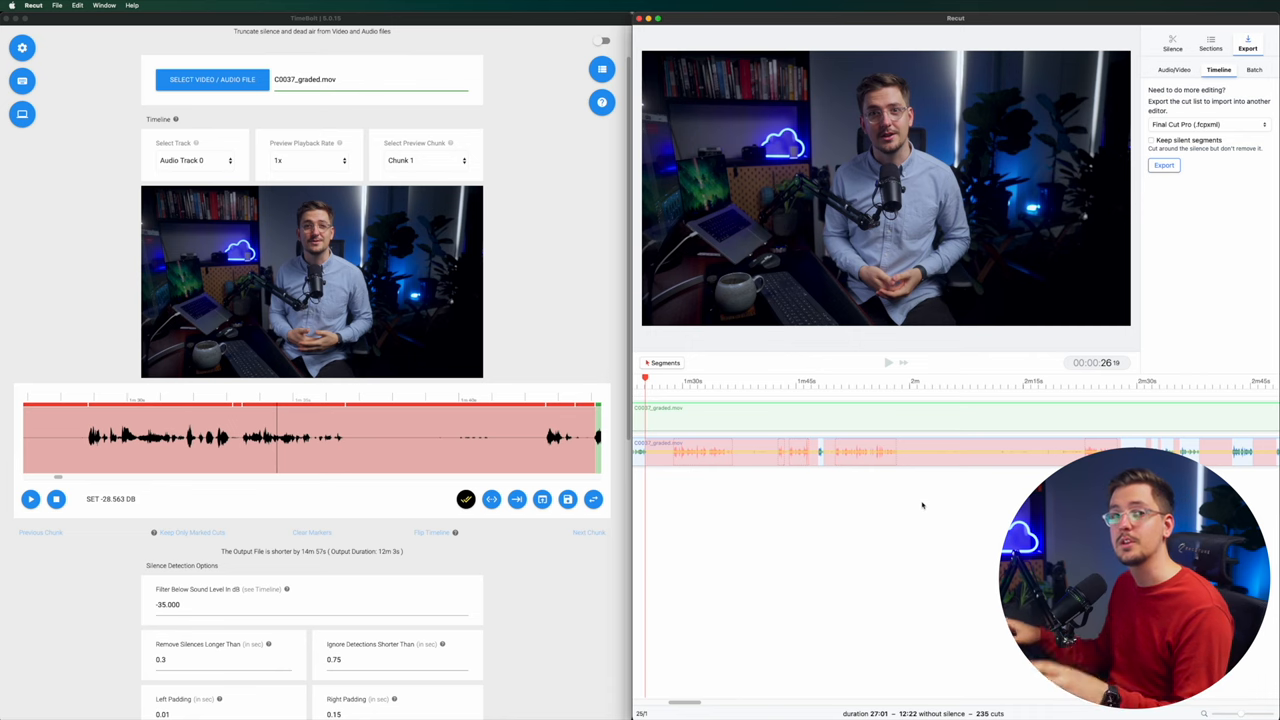
Show Recut's silence sliders: threshold 0.0732, minimum duration 0.533 s, short blips 0.483 s.
click(1172, 44)
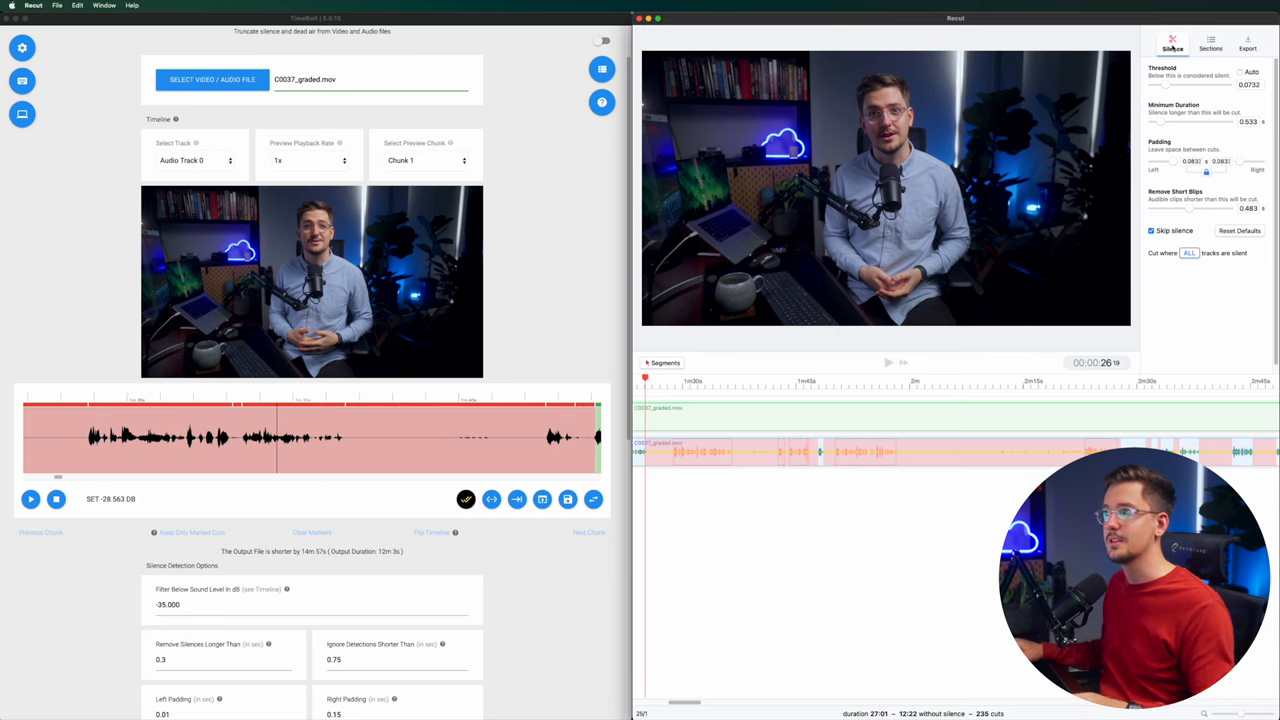
mouse_move(478, 273)
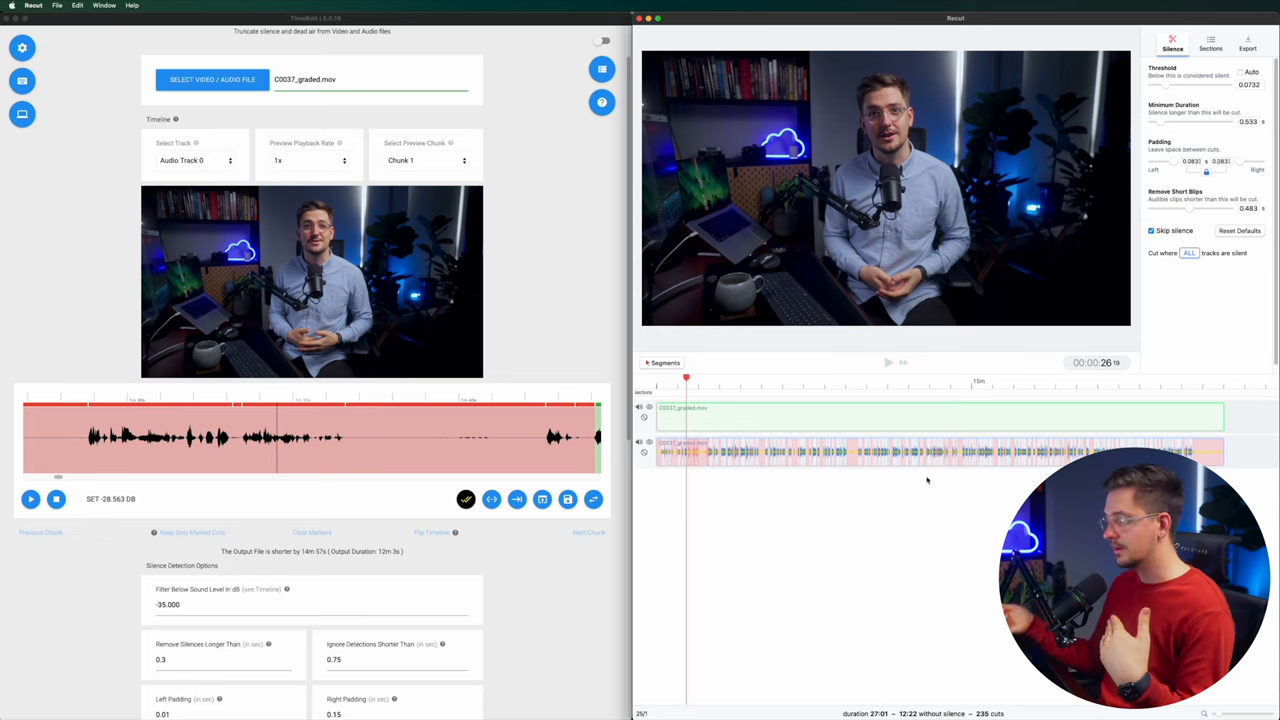
Add the external audio file through File > Open and switch the timeline from Segments to Clips.
click(57, 5)
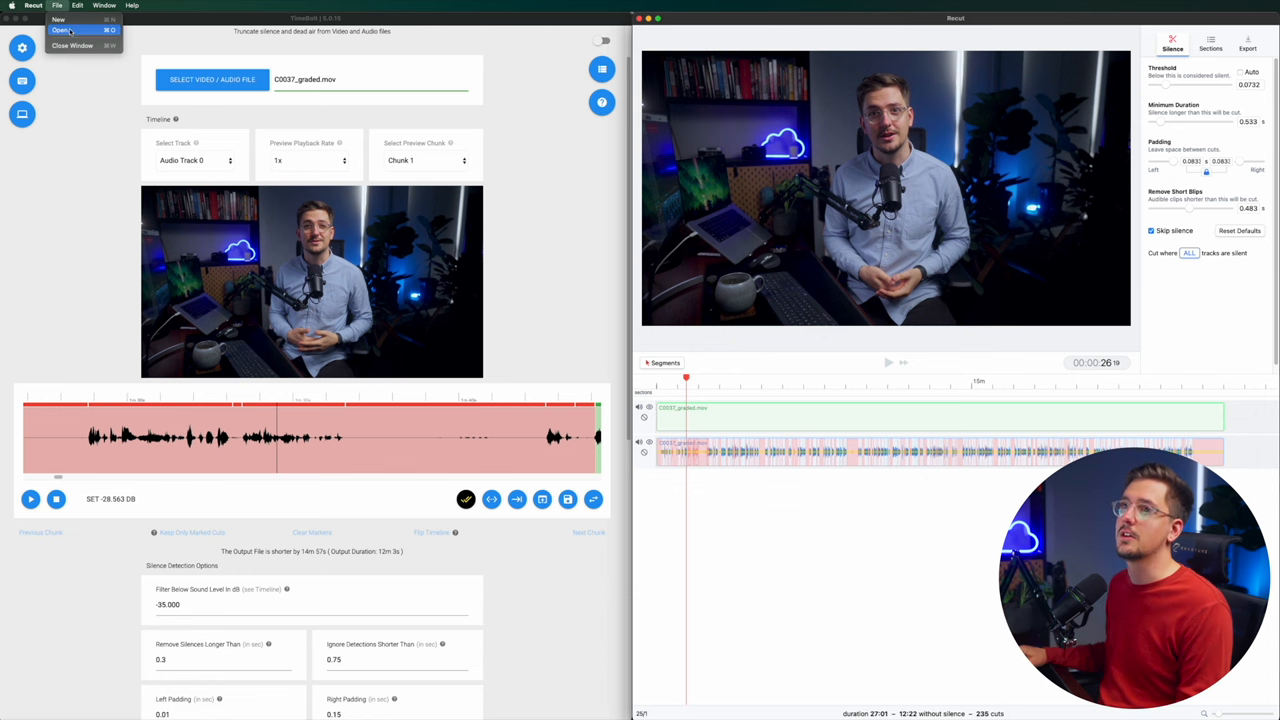
click(62, 30)
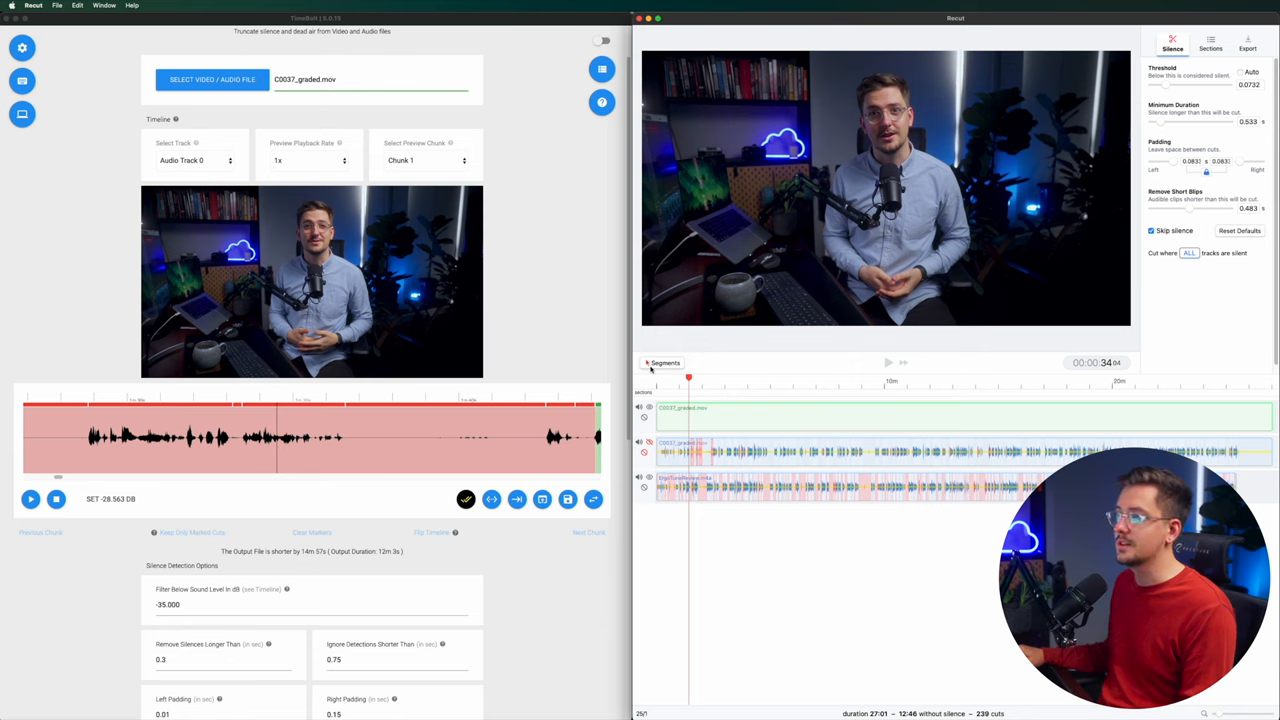
click(655, 363)
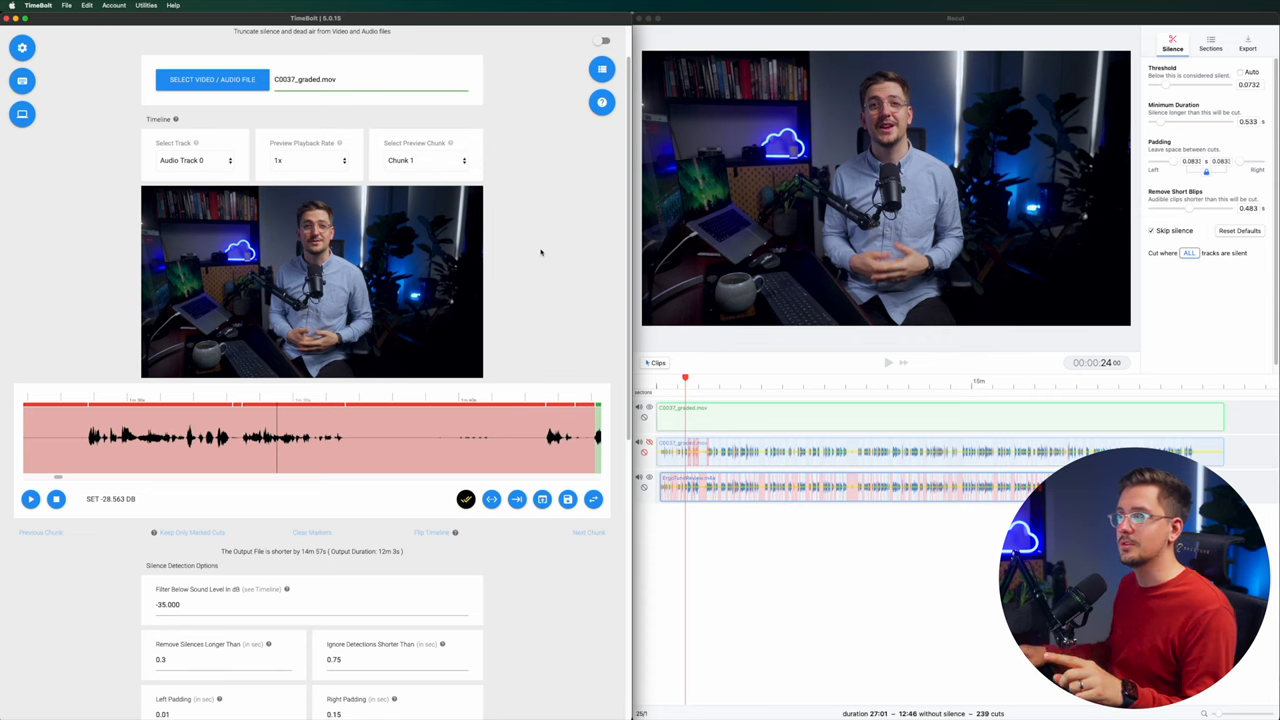
mouse_move(534, 239)
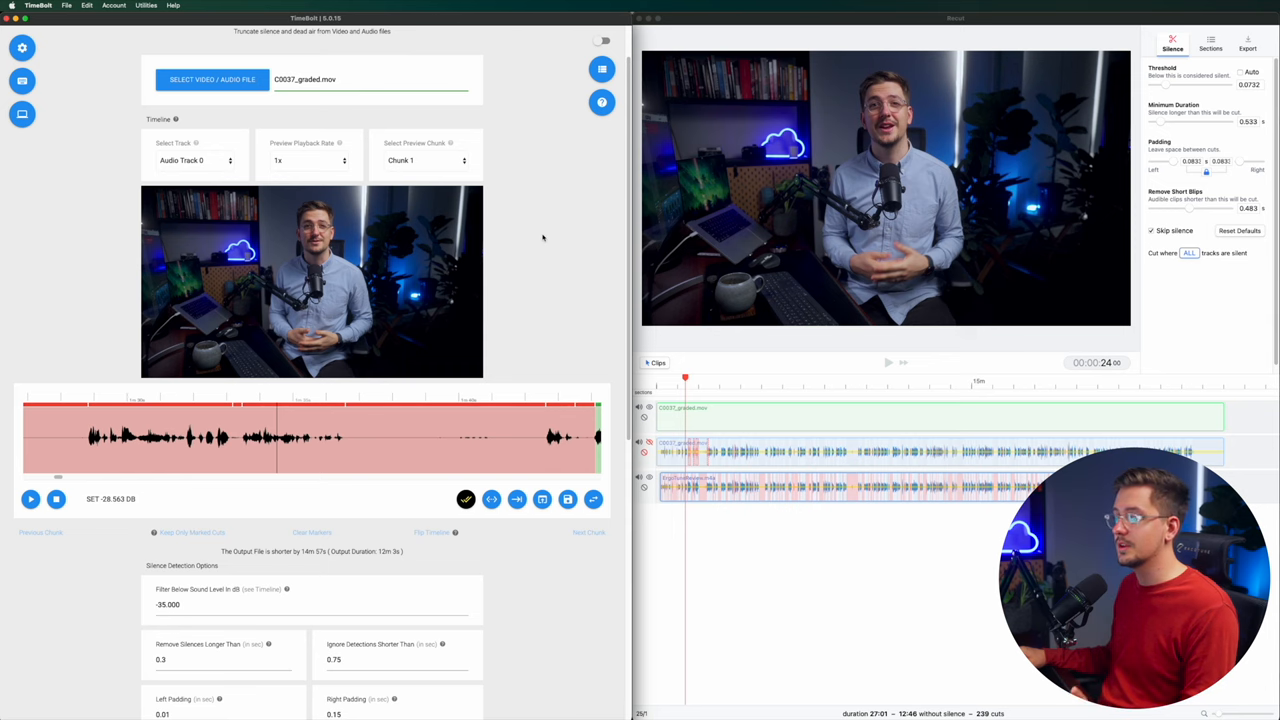
scroll(down, 3)
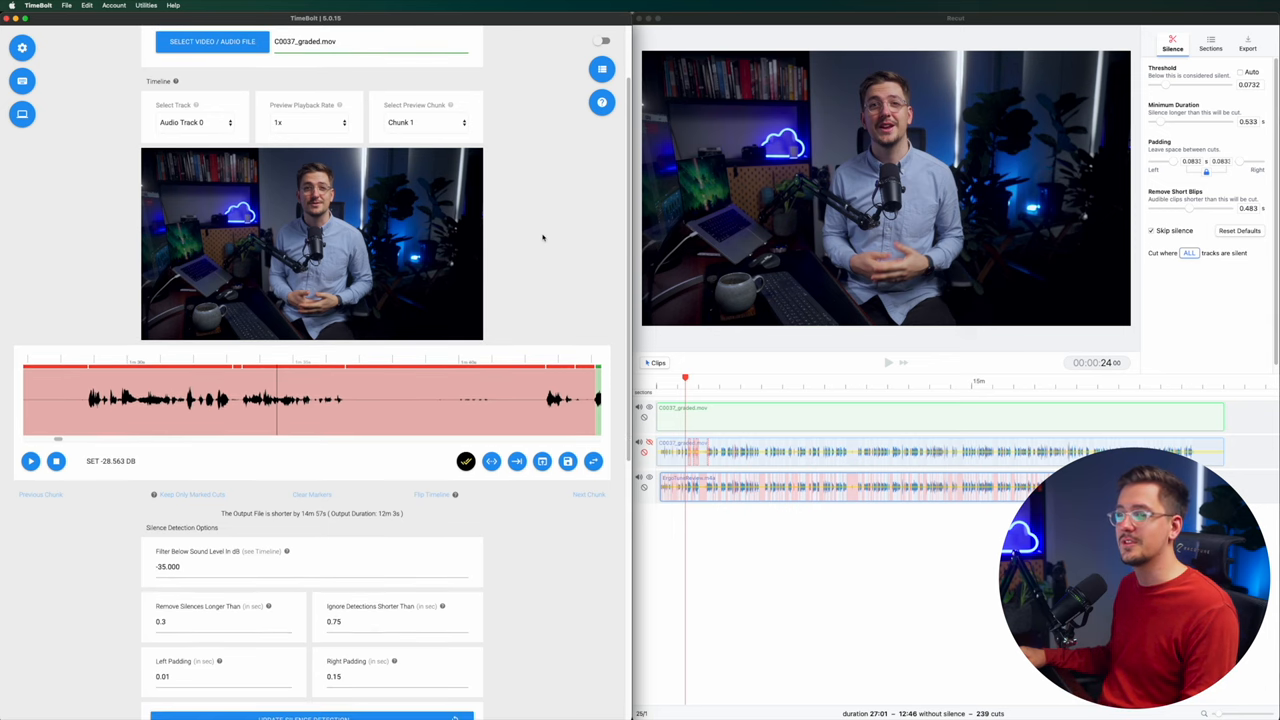
scroll(down, 3)
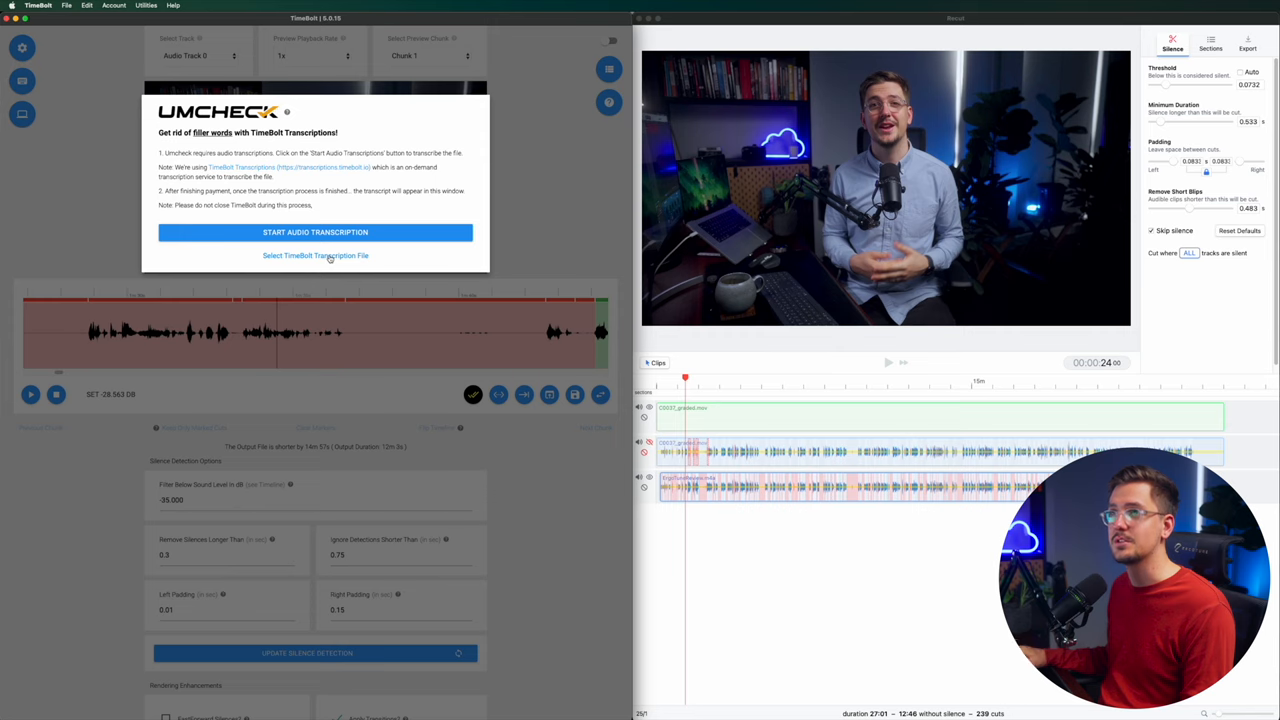
mouse_move(425, 290)
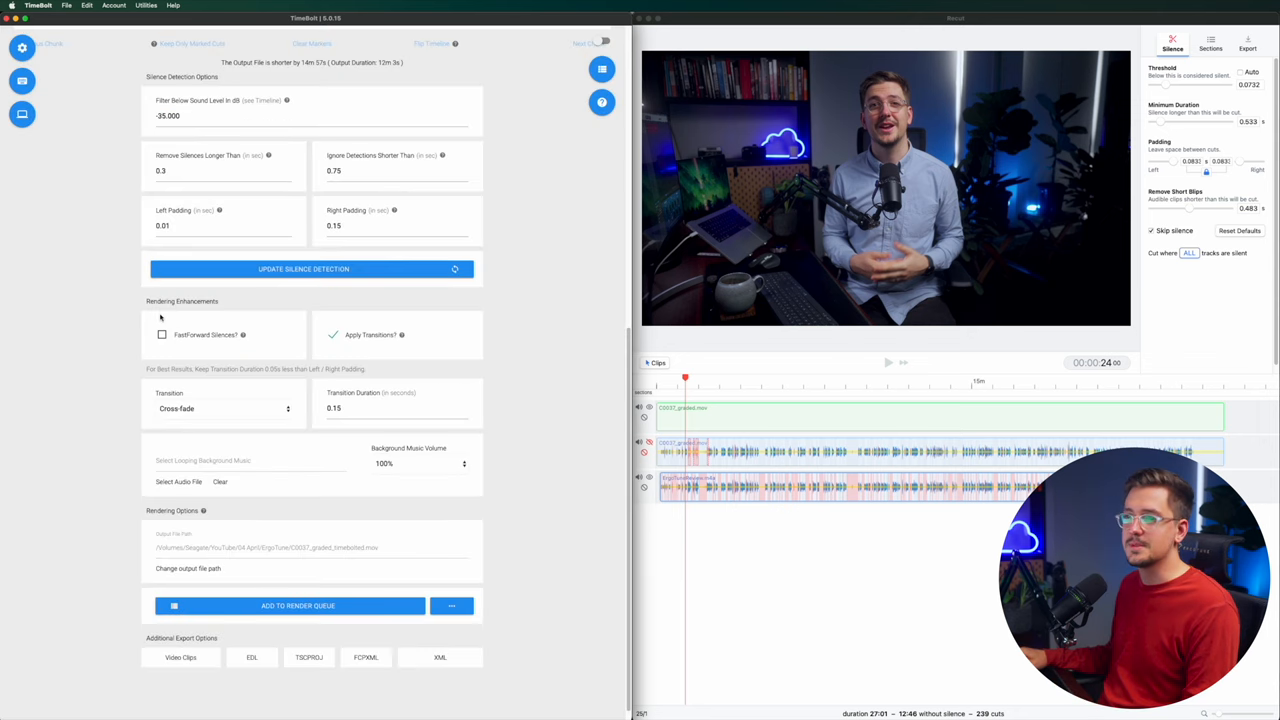
click(162, 334)
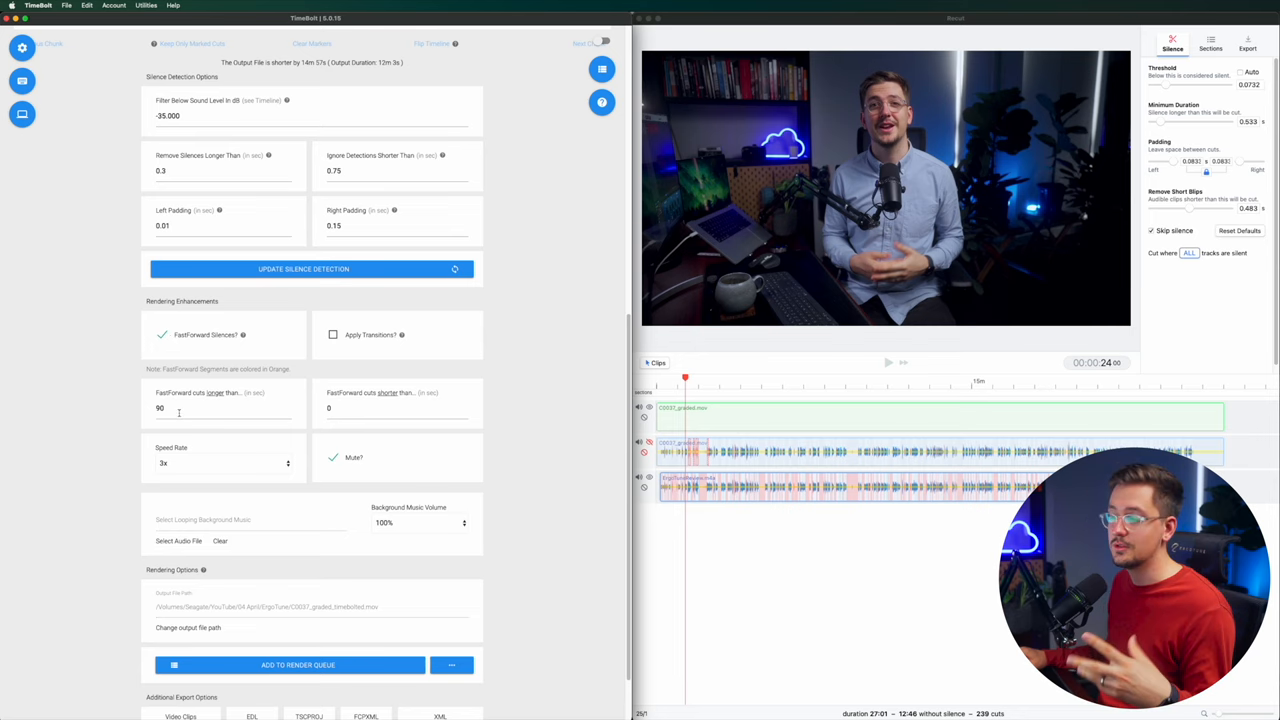
click(222, 462)
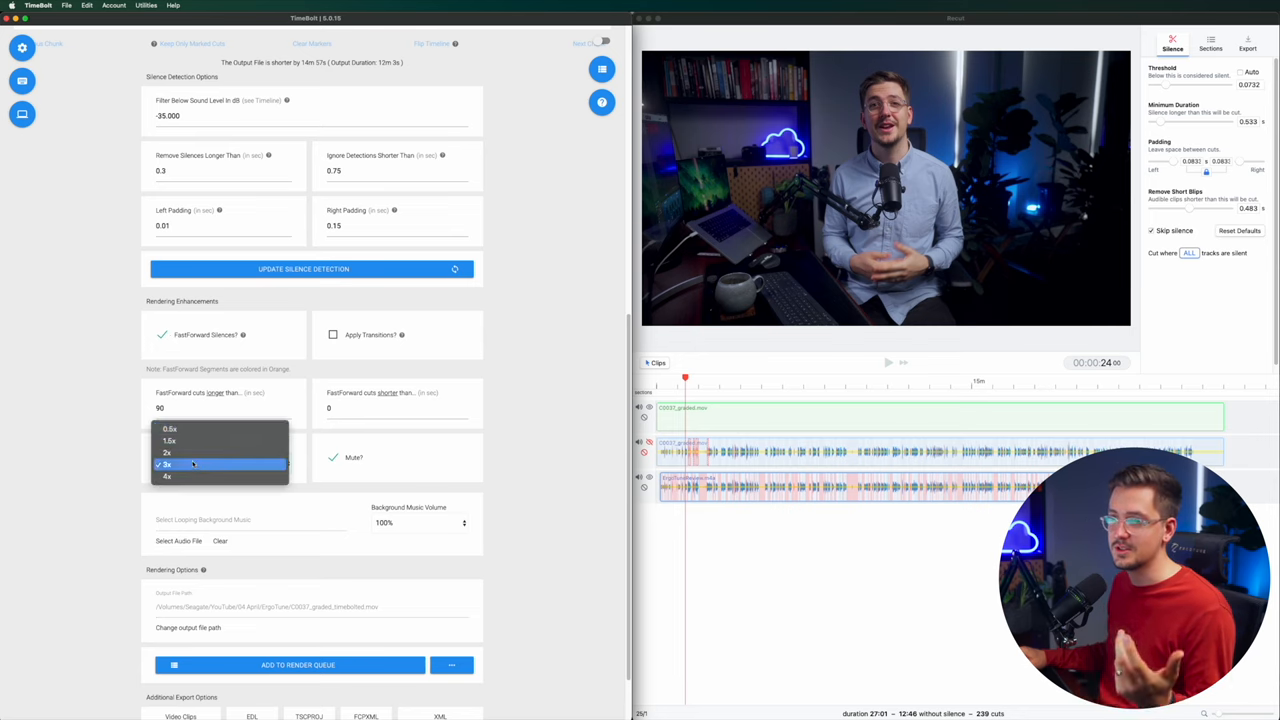
click(167, 463)
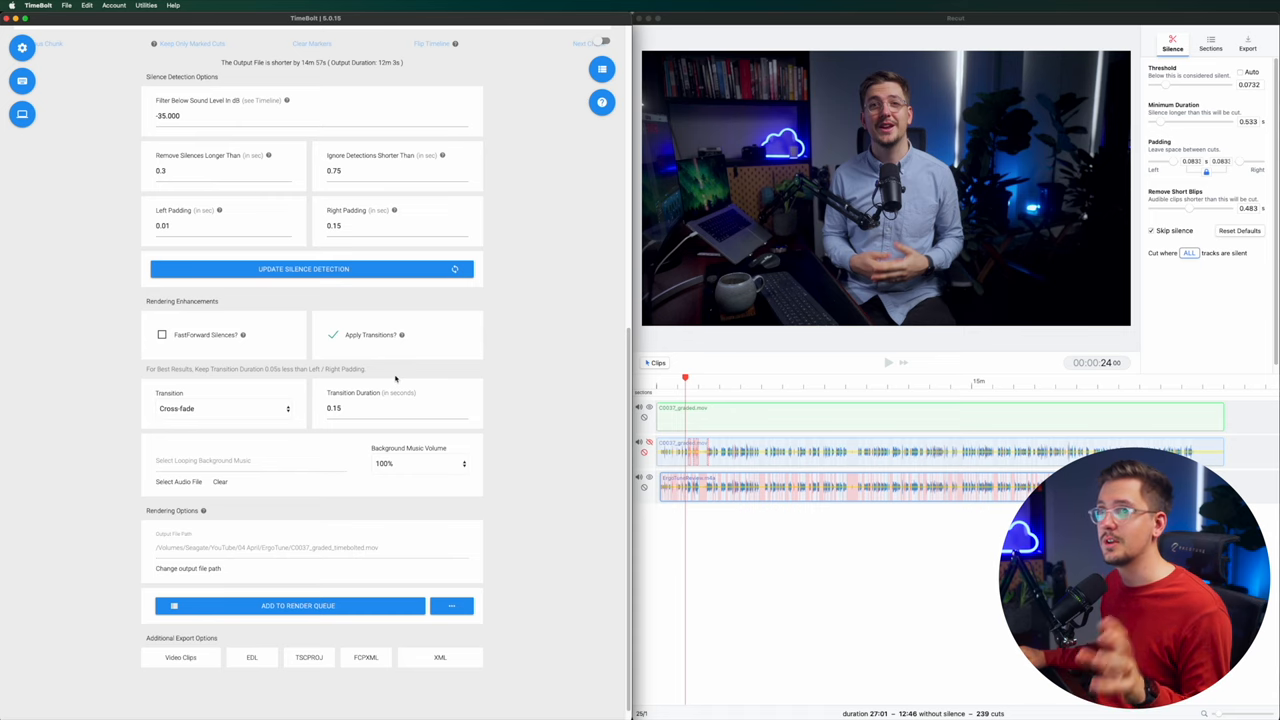
mouse_move(273, 405)
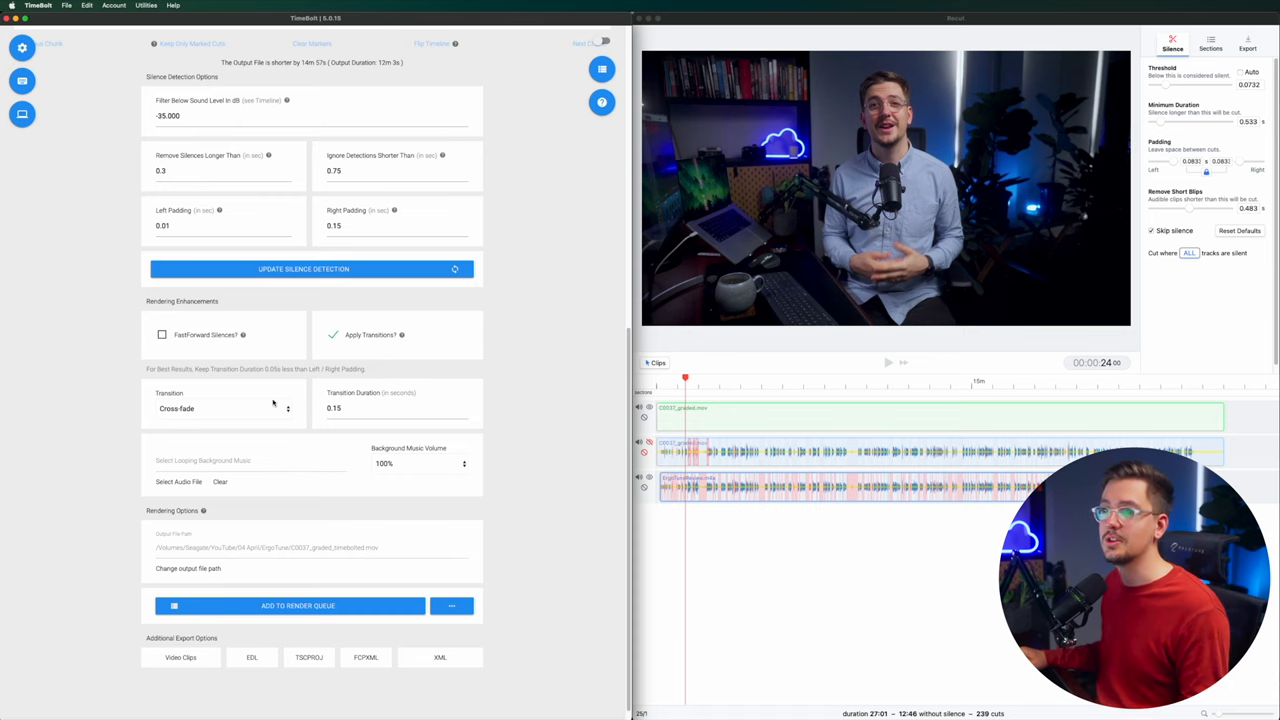
Open TimeBolt's Transition dropdown to browse styles like Cross-fade, wipes and slides.
click(224, 408)
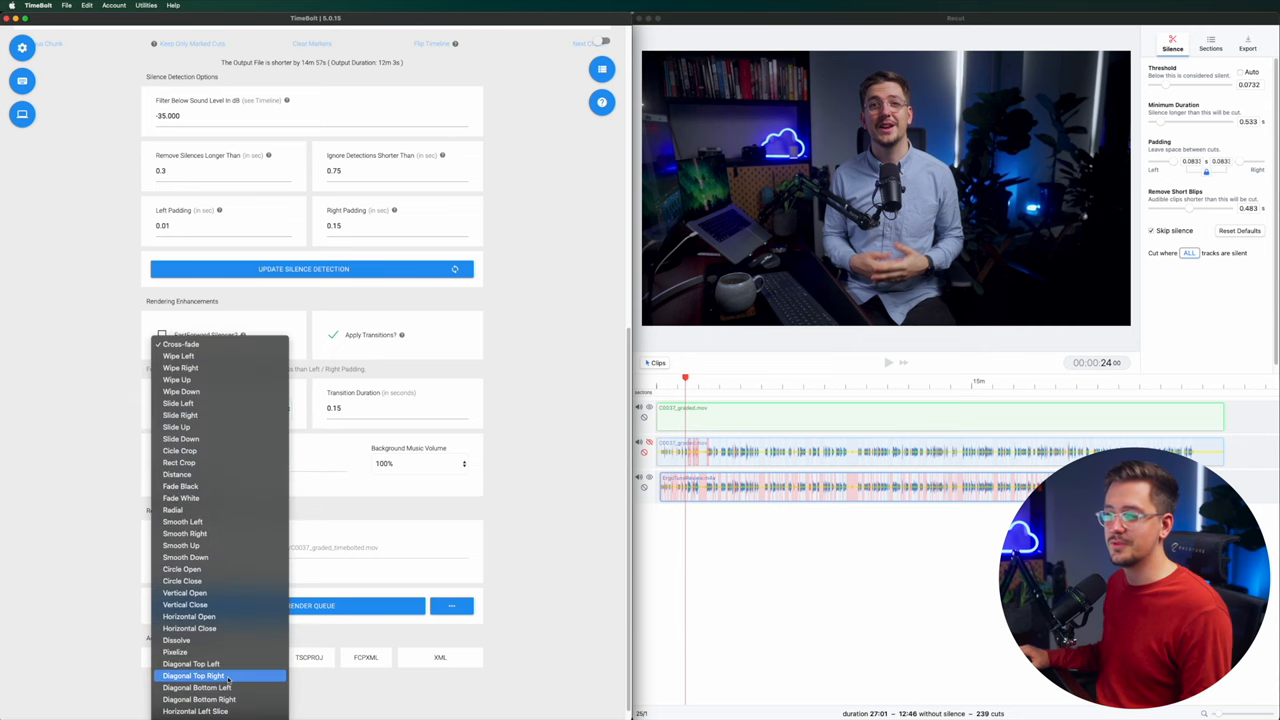
mouse_move(189, 616)
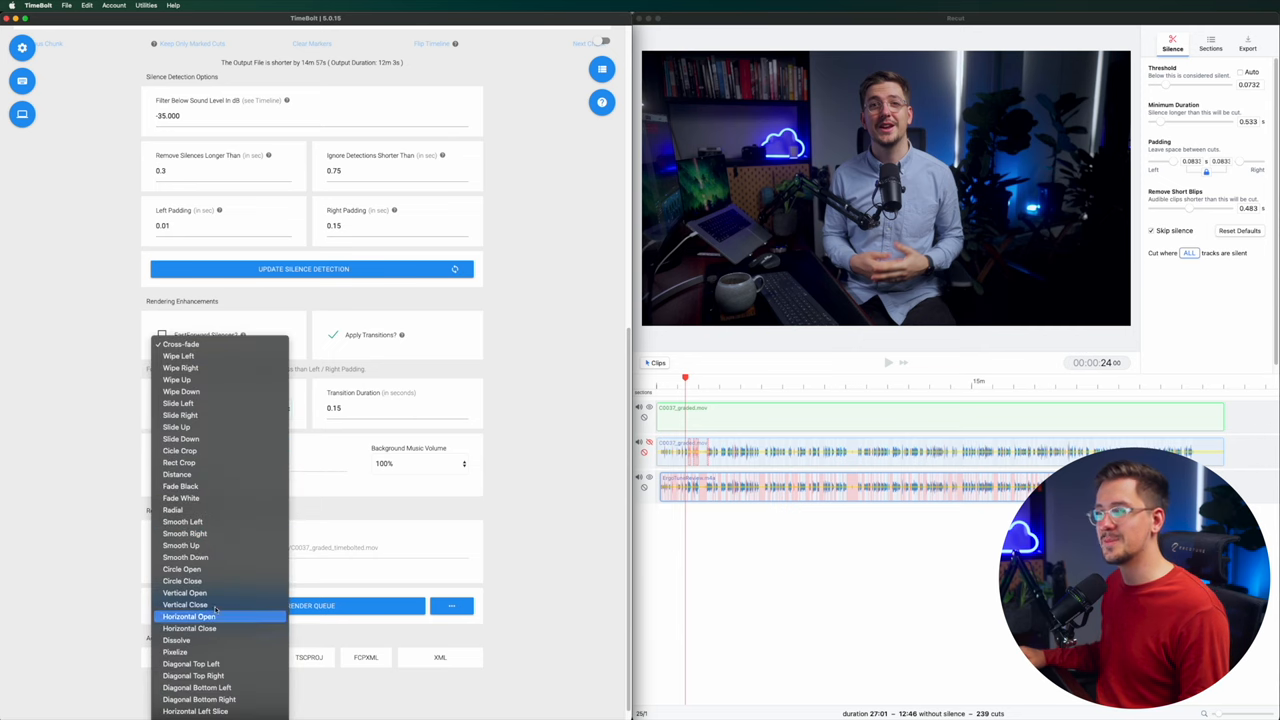
mouse_move(176, 380)
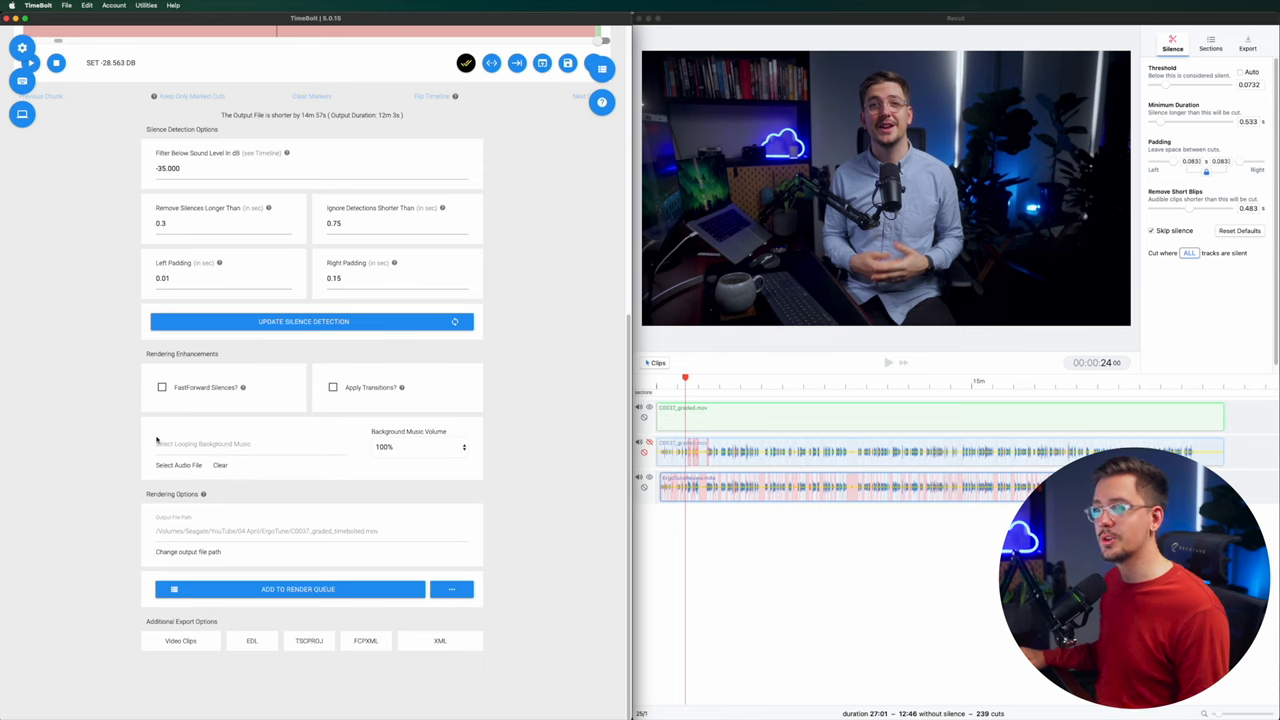
mouse_move(467, 483)
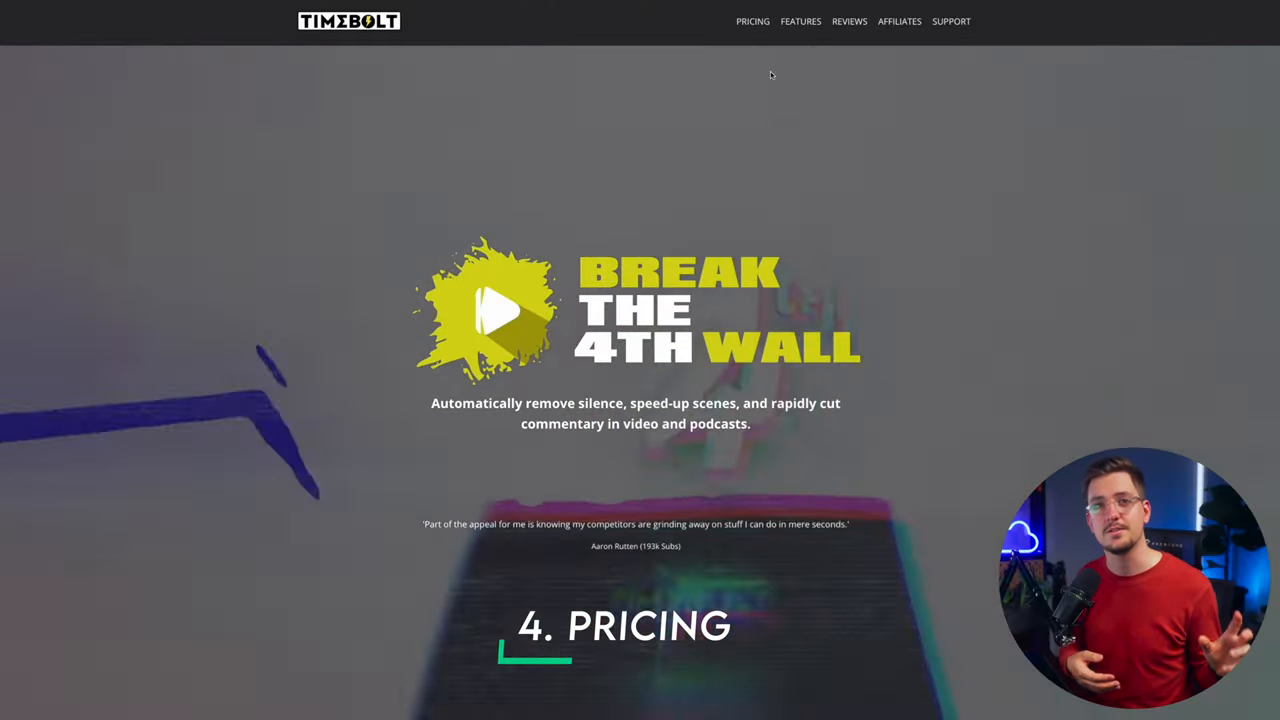
Scroll down the timebolt.io homepage about removing silence and speeding up scenes.
scroll(down, 3)
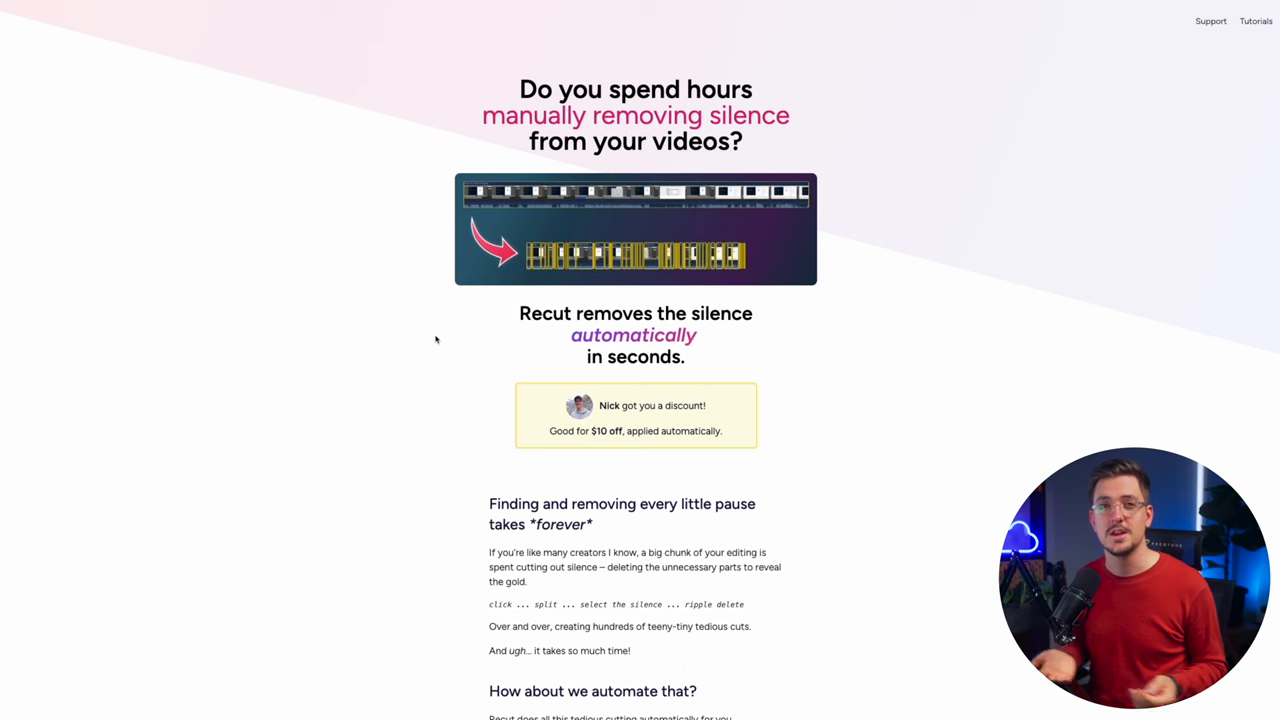
Scroll the Recut homepage to the $89 one-time purchase box and How Recut Works.
scroll(down, 3)
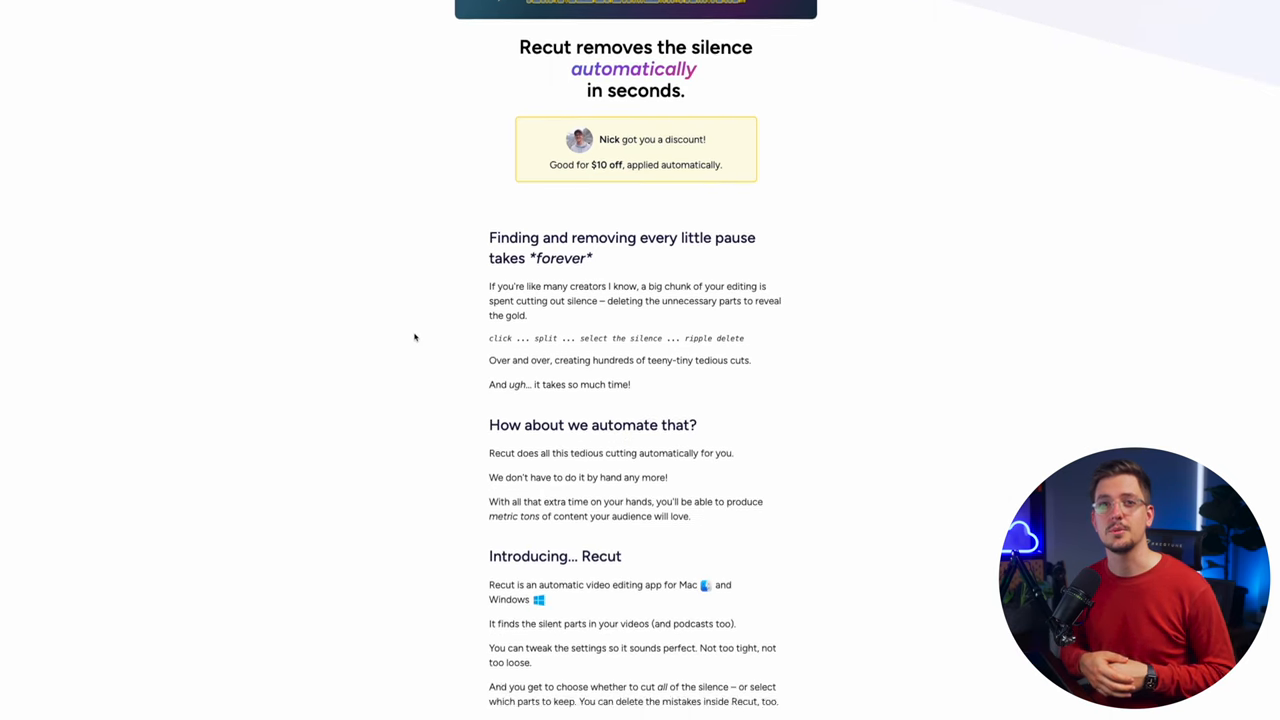
scroll(down, 3)
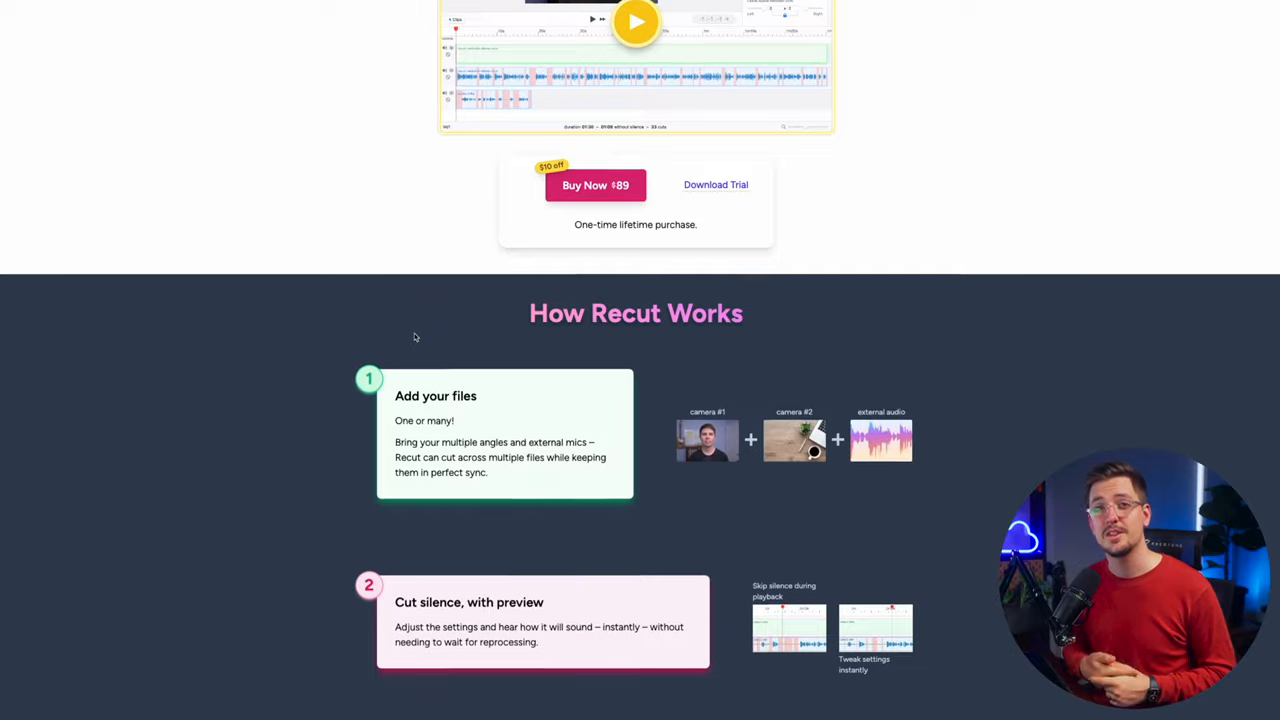
scroll(down, 3)
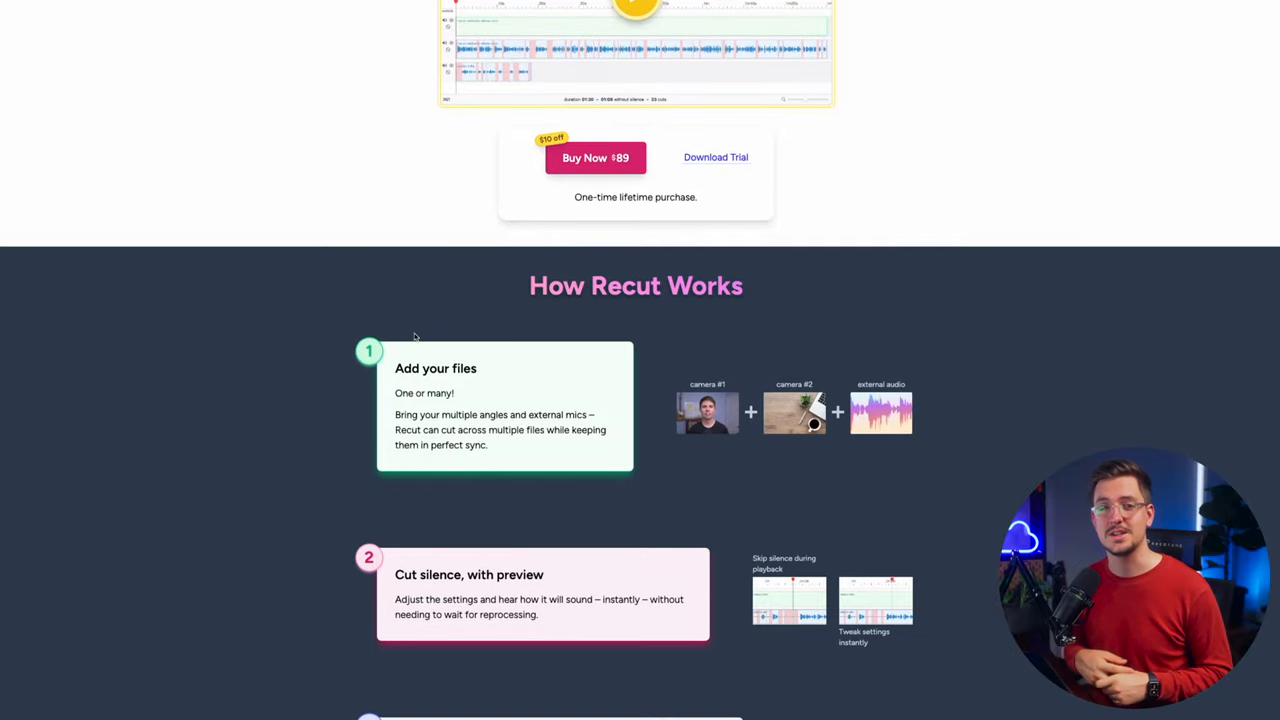